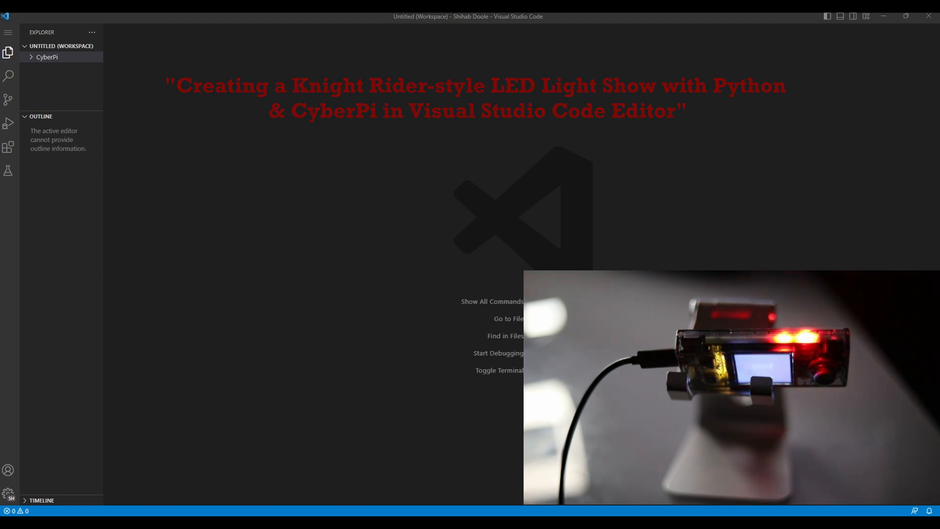
Step: Show the Terminal submenu from the application's main menu
{"action": "left_click", "coordinate": [8, 32]}
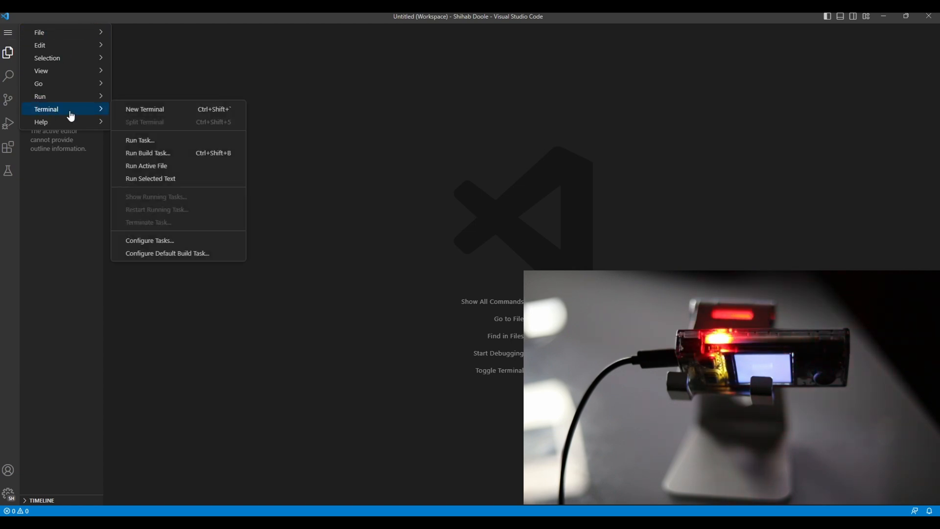
Step: Run 'pip install cyberpi' in a new terminal; all requirements are already satisfied
{"action": "left_click", "coordinate": [144, 109]}
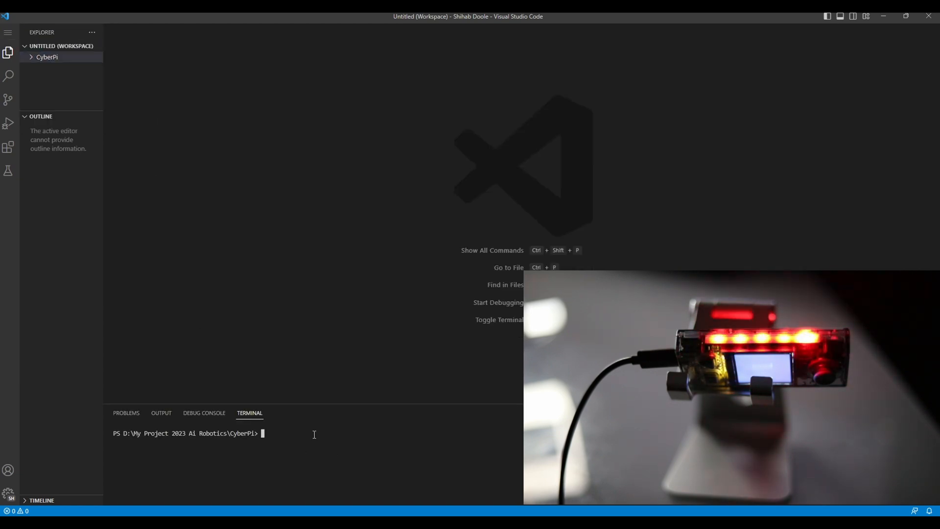
{"action": "type", "text": "p"}
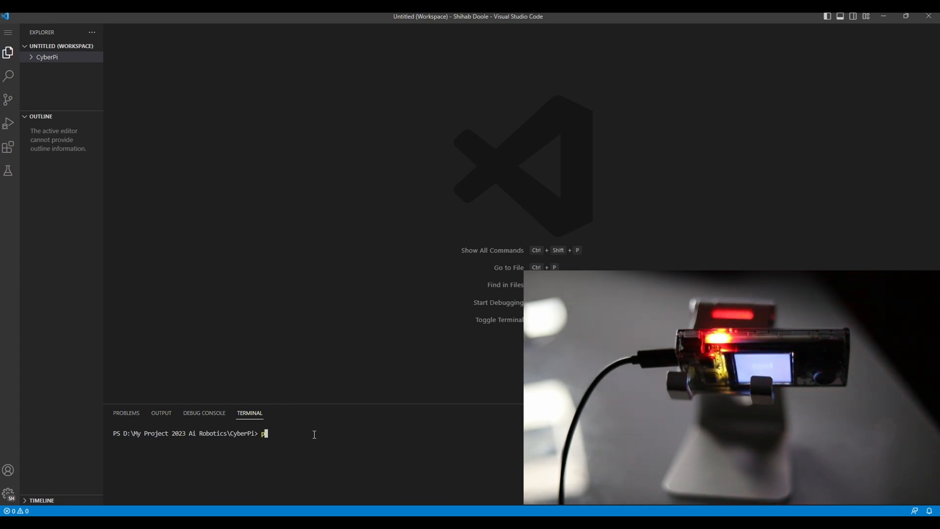
{"action": "type", "text": "ip"}
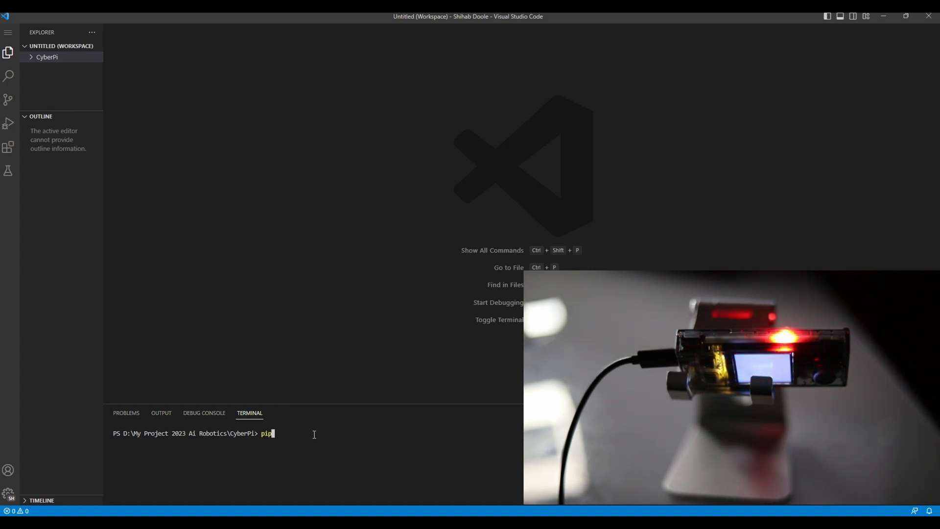
{"action": "type", "text": "install"}
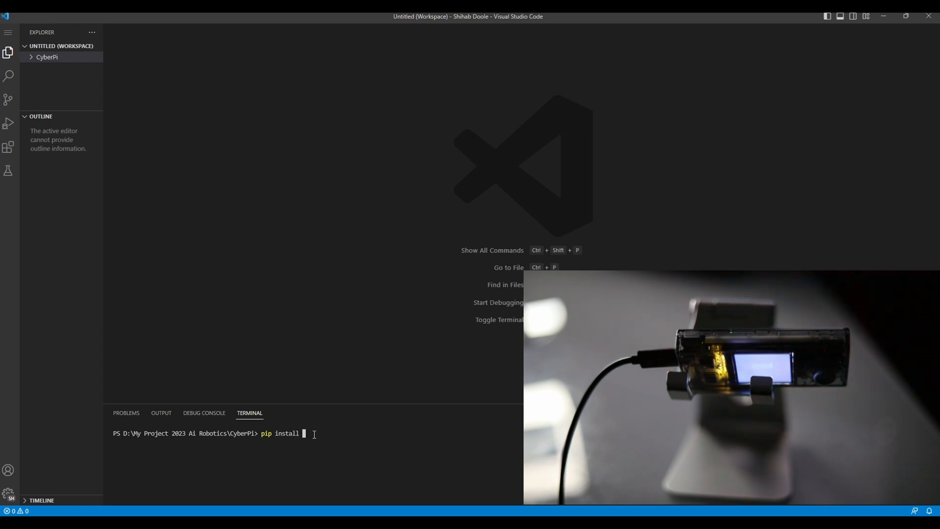
{"action": "type", "text": "cyberpi"}
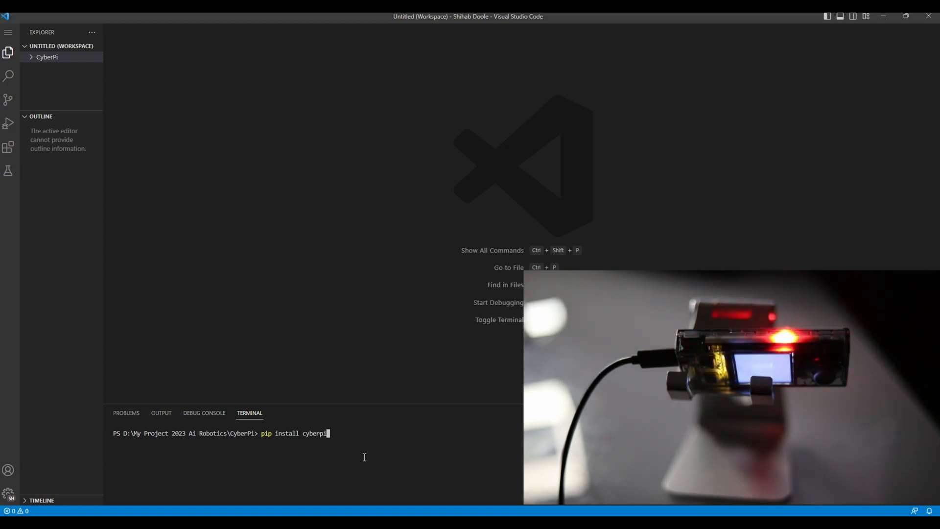
{"action": "key", "text": "Return"}
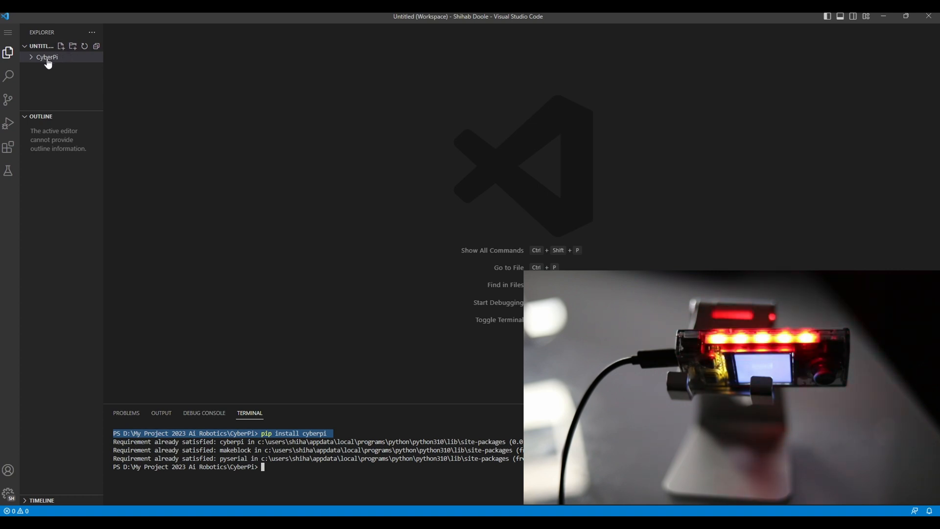
{"action": "mouse_move", "coordinate": [73, 46]}
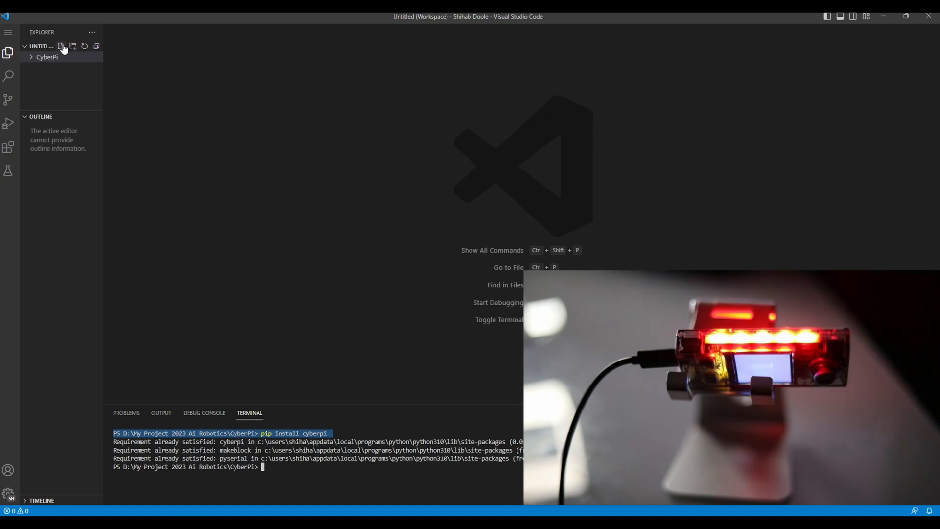
Step: Create a new empty file named Lessons-1 in the CyberPi folder
{"action": "left_click", "coordinate": [61, 46]}
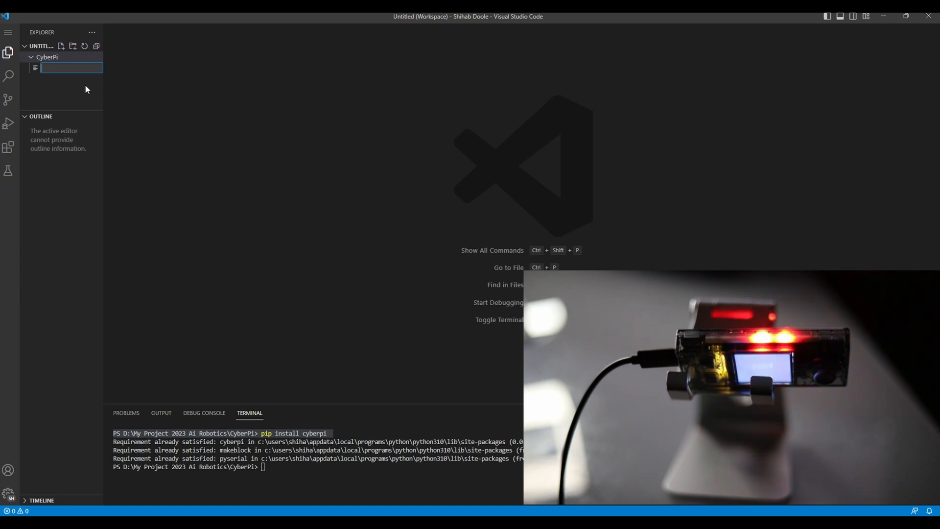
{"action": "type", "text": "Les"}
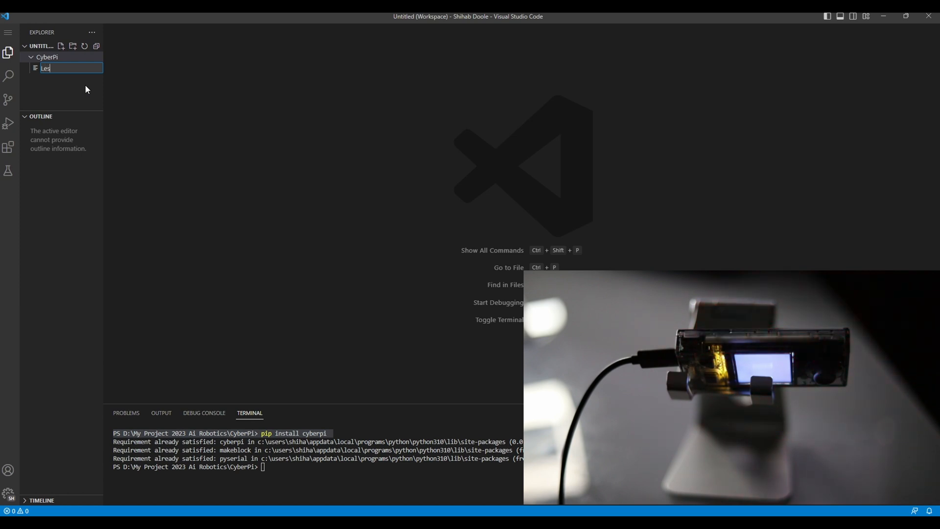
{"action": "type", "text": "sons-1"}
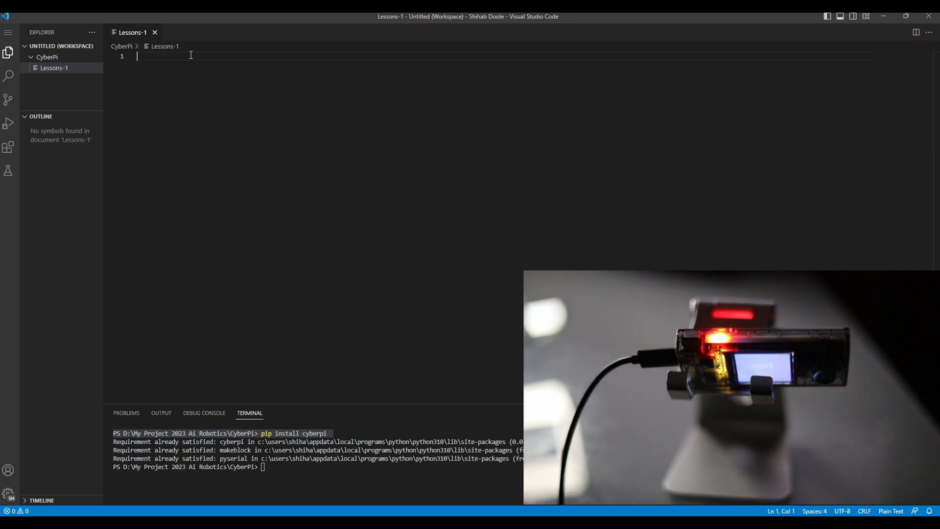
Step: Write 'import time' and 'import cyberpi' as the script's first two lines
{"action": "type", "text": "import time"}
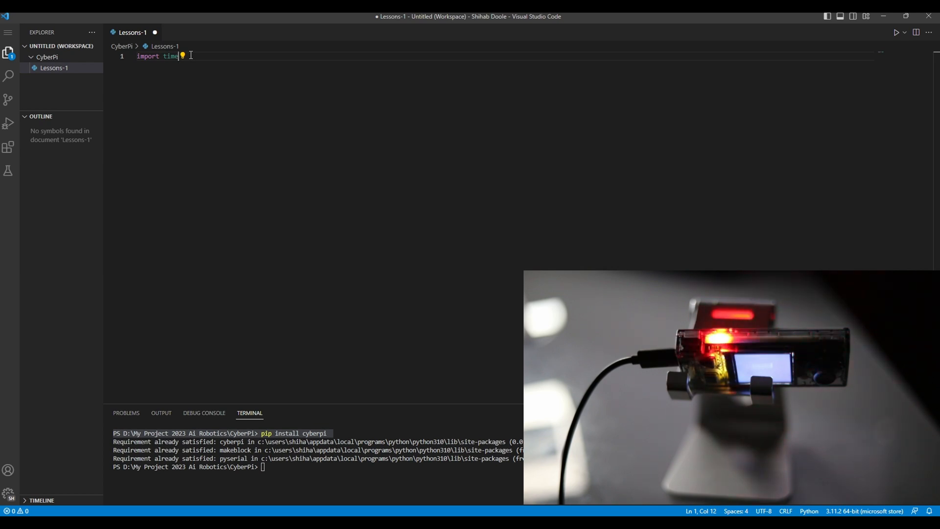
{"action": "key", "text": "enter"}
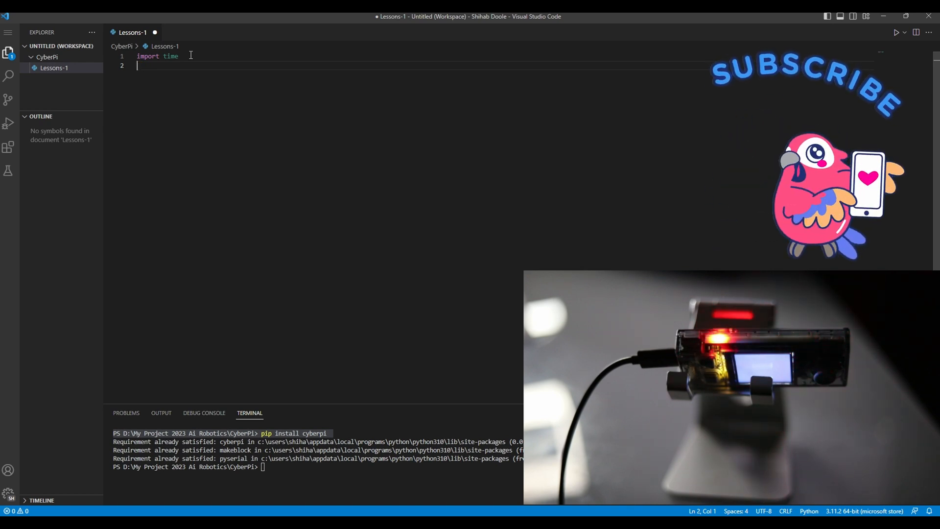
{"action": "type", "text": "import"}
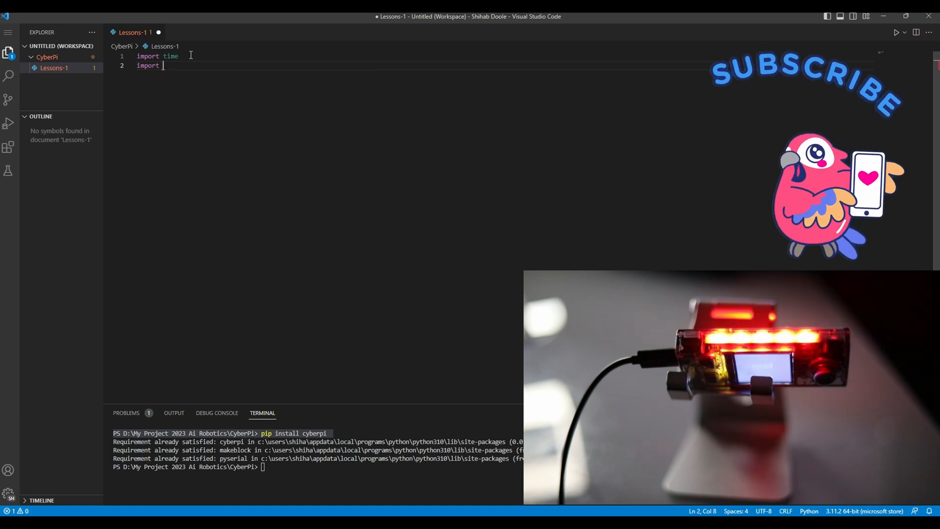
{"action": "type", "text": "cyberpi"}
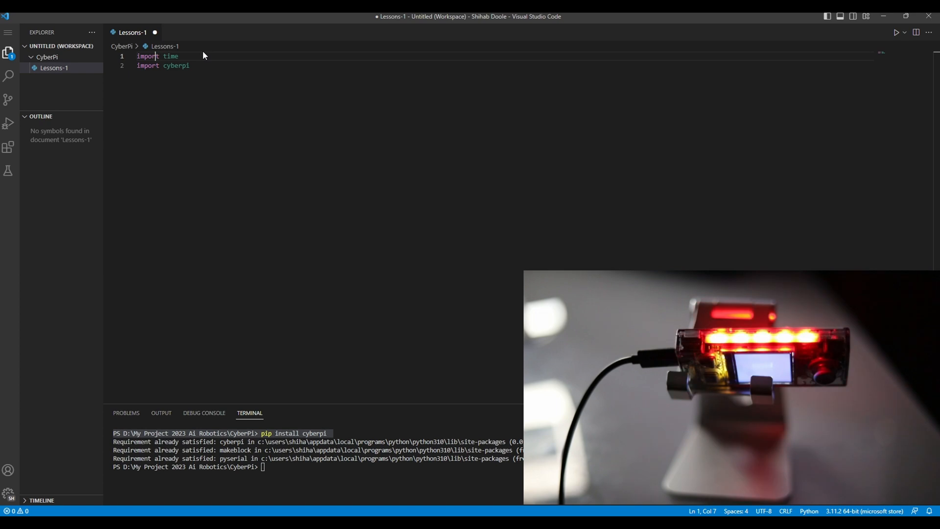
Step: Add the comment '#importing the time & Cyberpi module related oprations' above the imports
{"action": "key", "text": "Enter"}
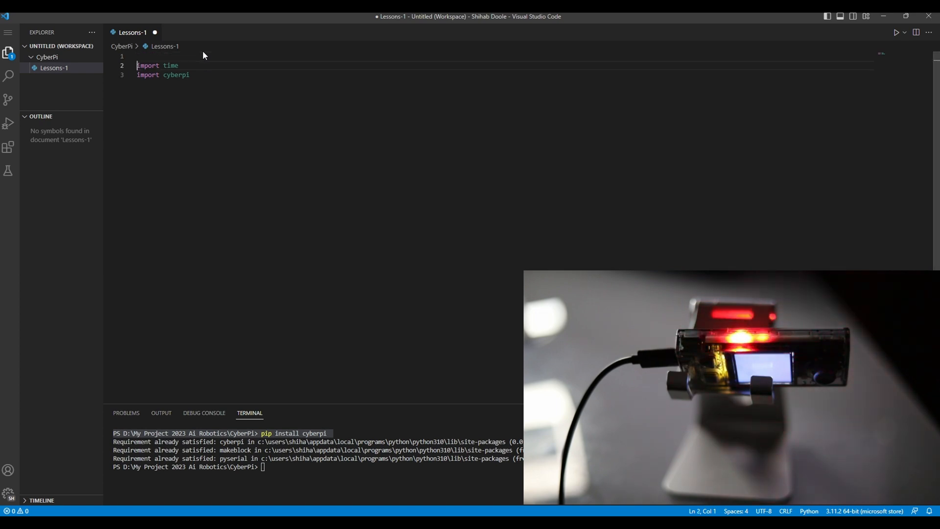
{"action": "left_click", "coordinate": [138, 55]}
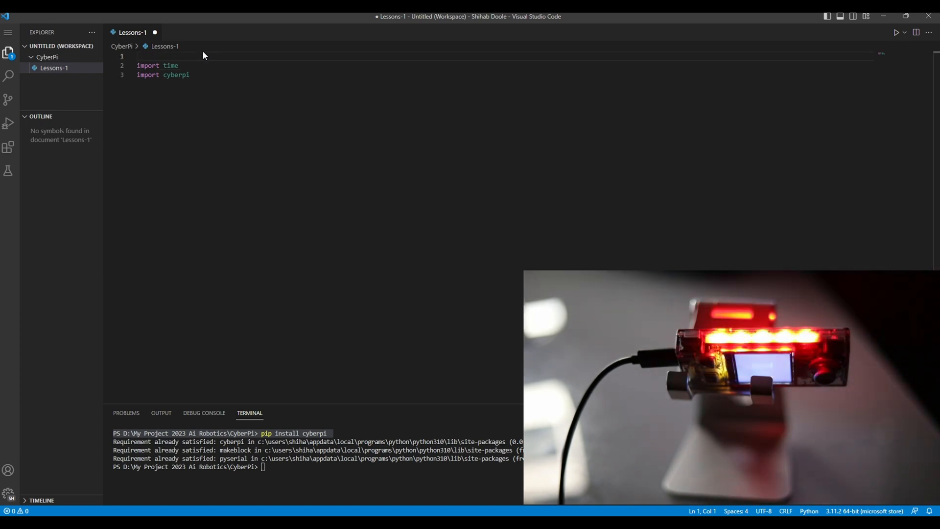
{"action": "type", "text": "#"}
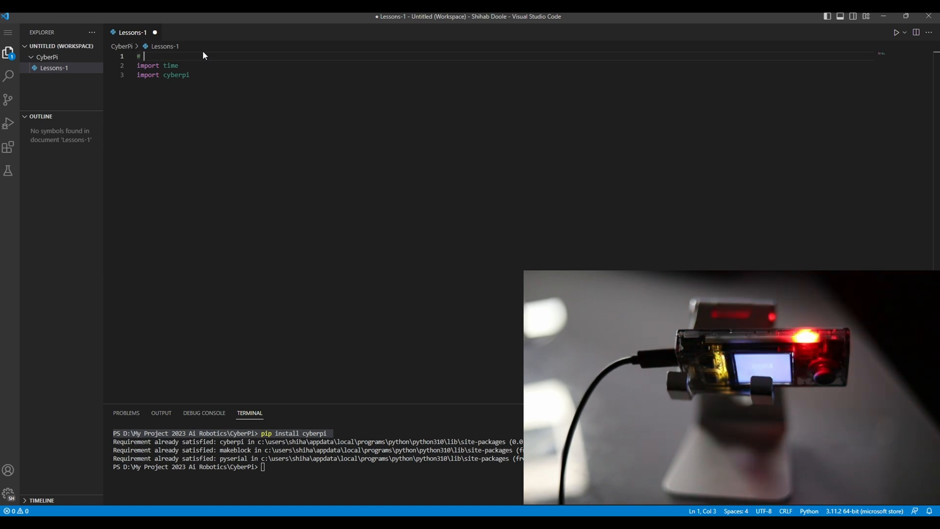
{"action": "type", "text": "import"}
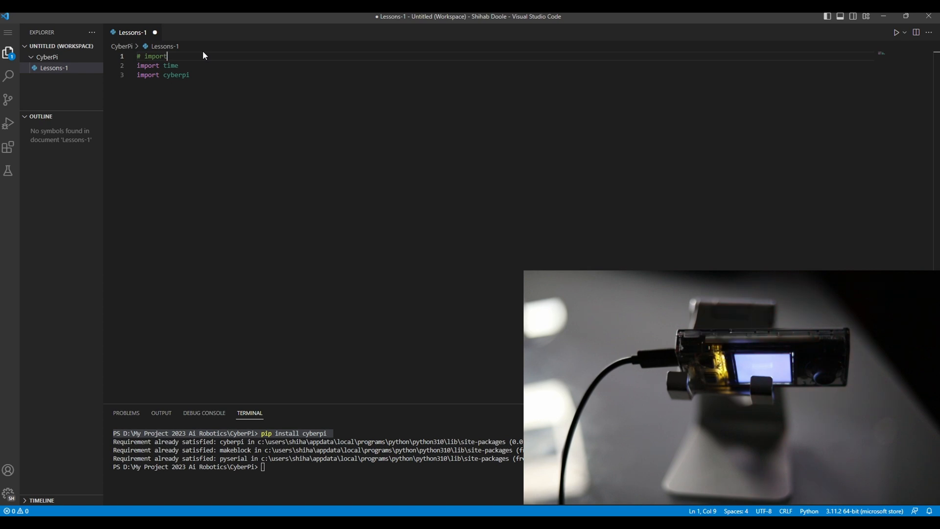
{"action": "type", "text": "ing the time"}
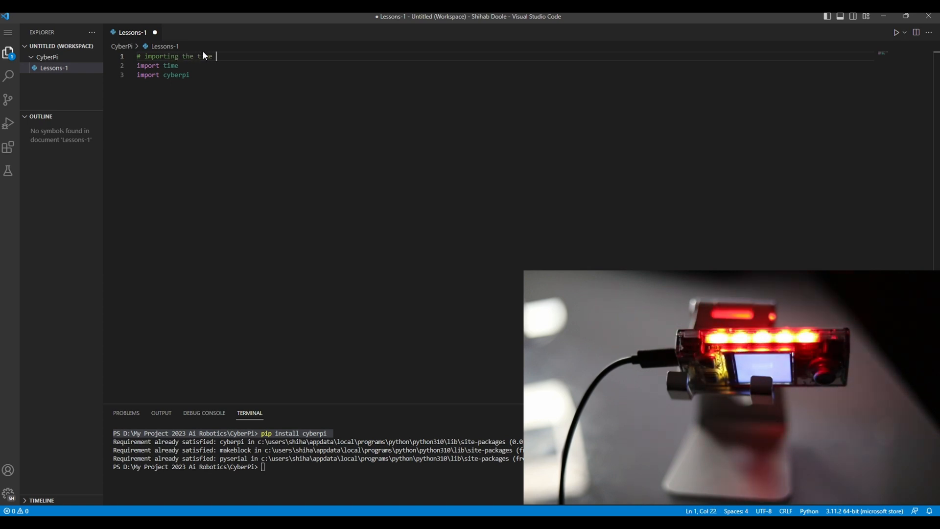
{"action": "type", "text": "&"}
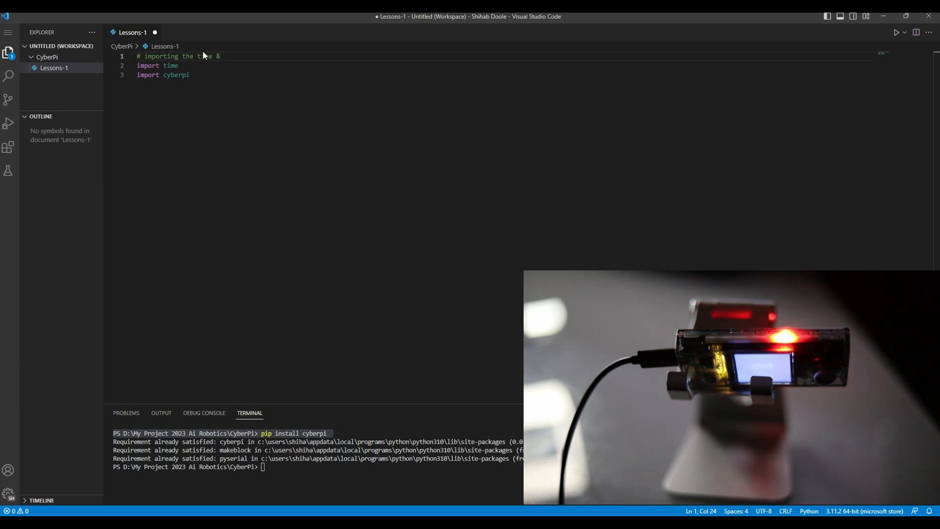
{"action": "type", "text": "Cyberpi"}
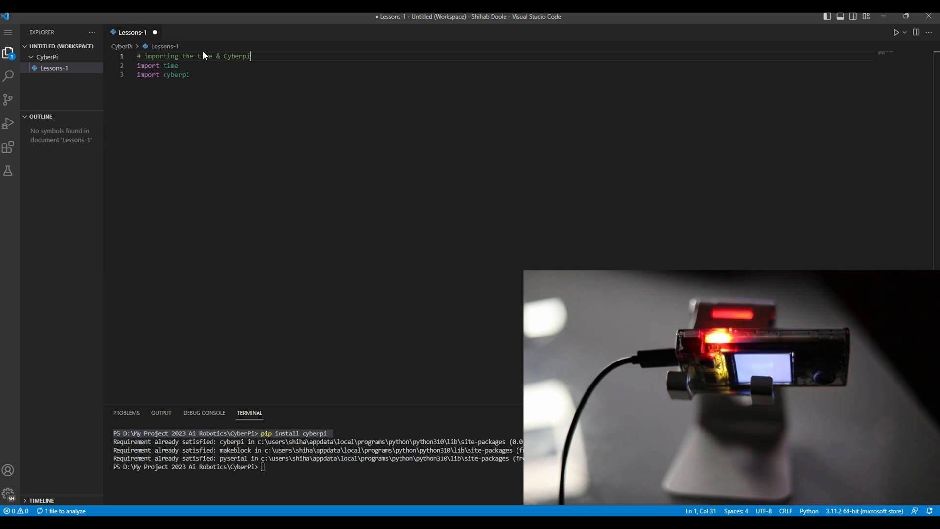
{"action": "type", "text": "mo"}
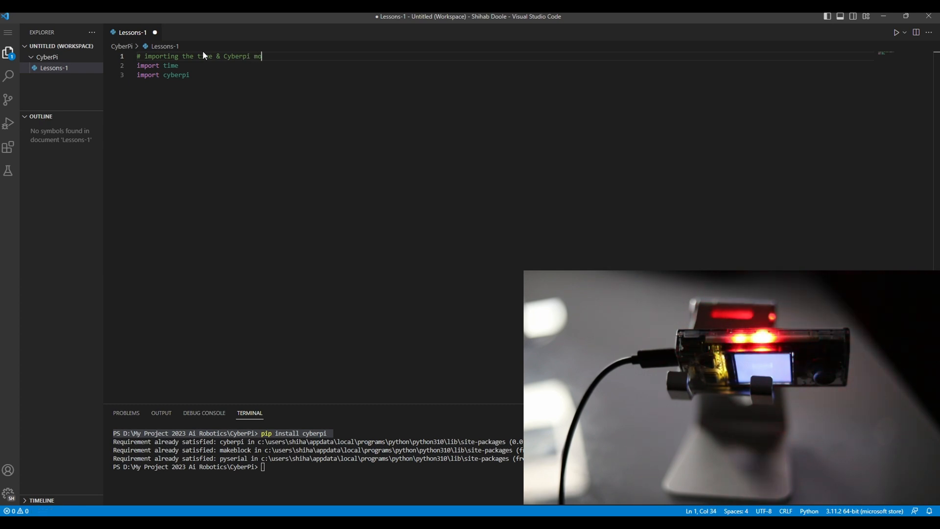
{"action": "type", "text": "dule"}
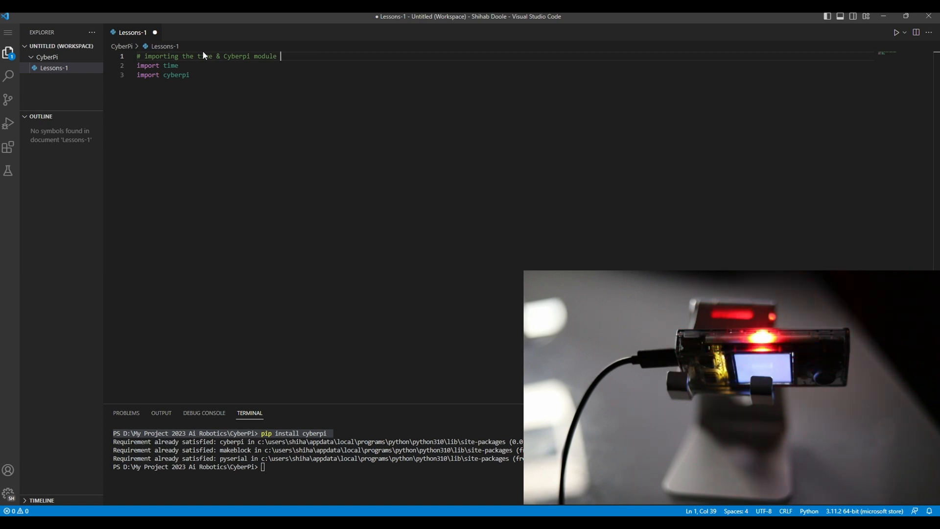
{"action": "type", "text": "related o"}
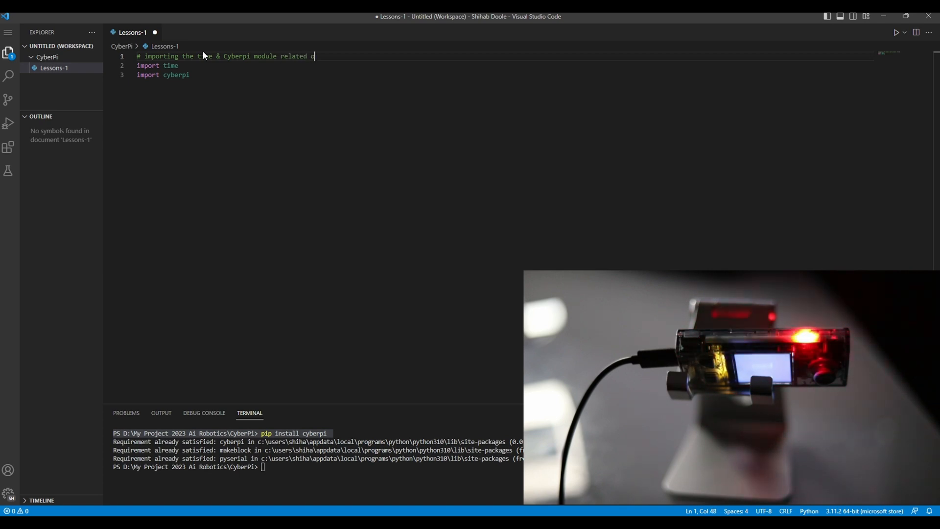
{"action": "type", "text": "prations"}
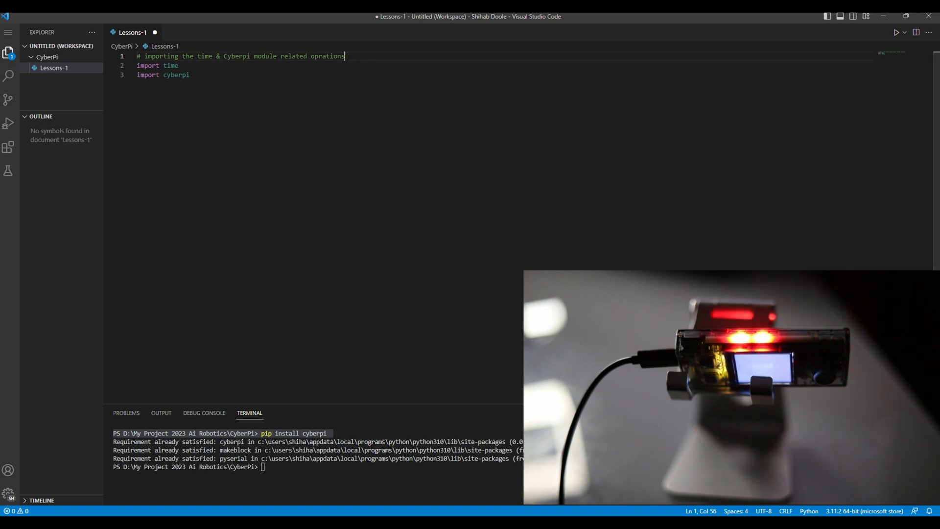
{"action": "mouse_move", "coordinate": [143, 263]}
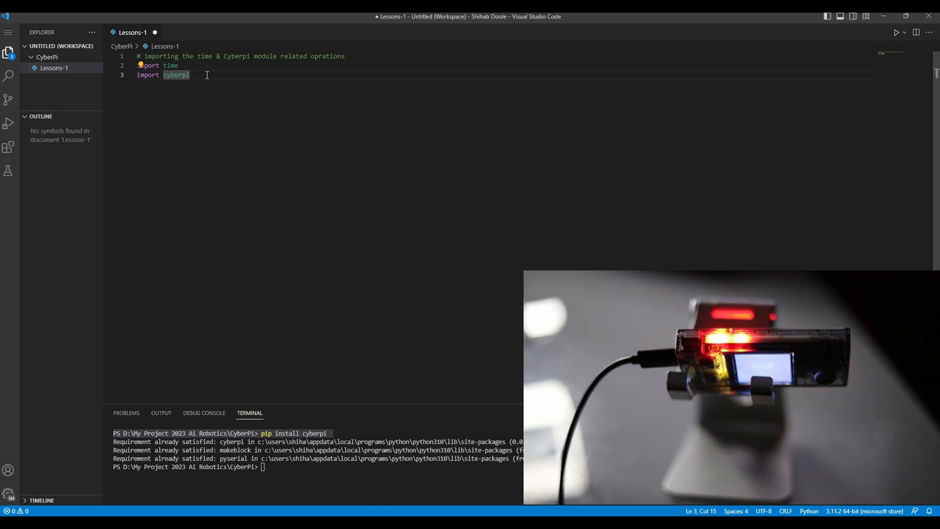
Step: Discard a started led_count line and remove the 'import time' line
{"action": "key", "text": "Enter"}
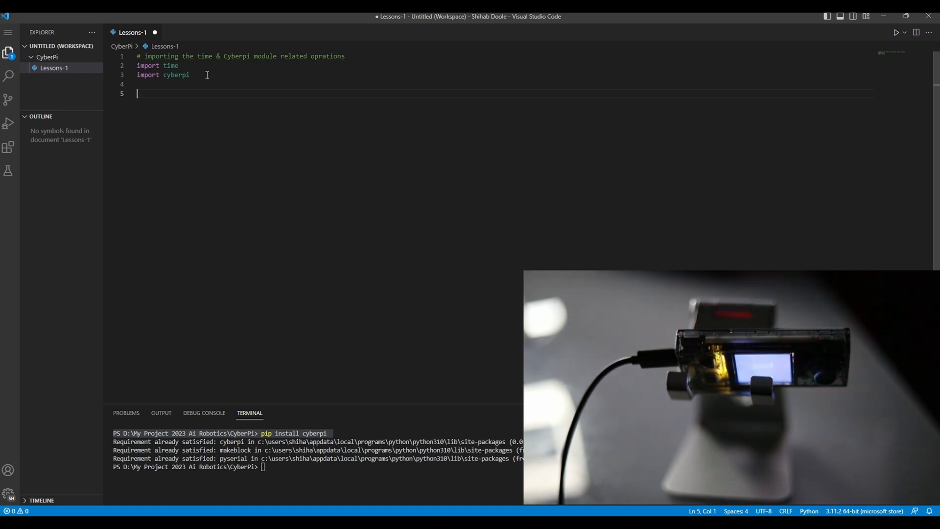
{"action": "type", "text": "led"}
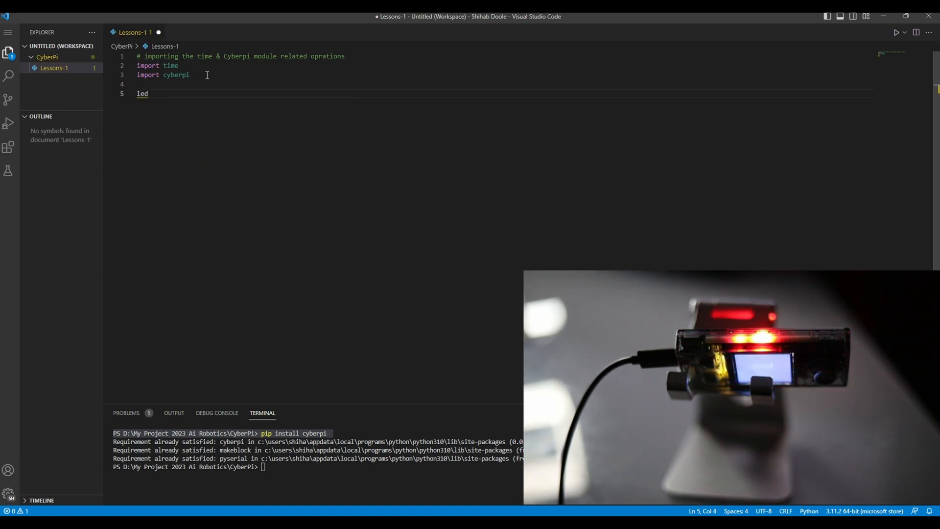
{"action": "type", "text": "_count"}
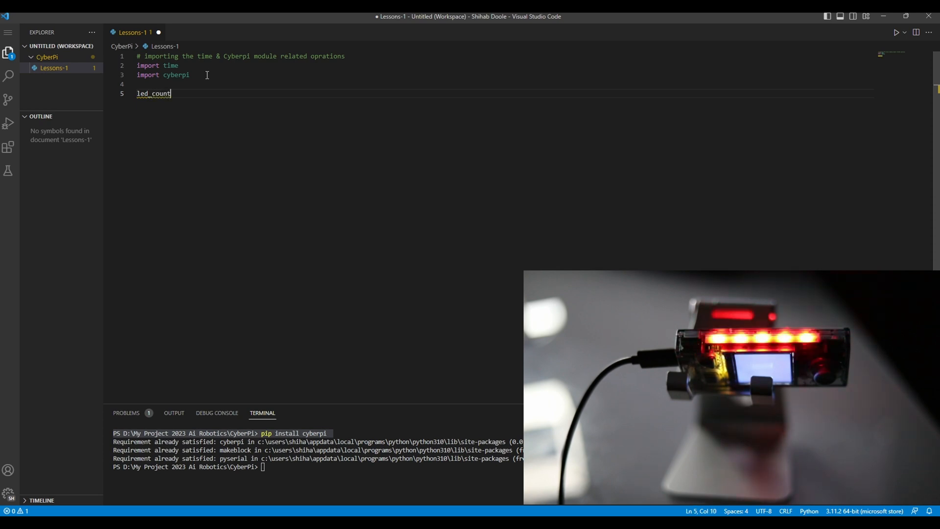
{"action": "key", "text": "Backspace"}
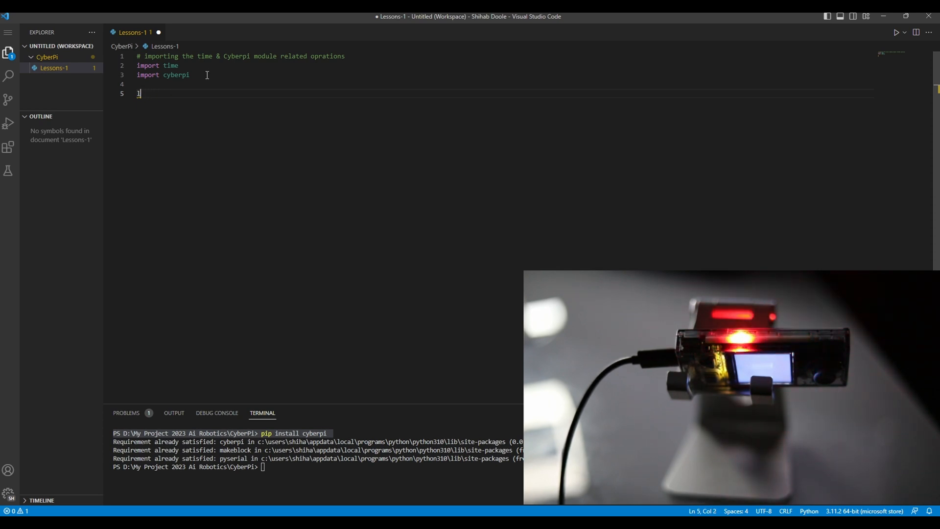
{"action": "key", "text": "Backspace"}
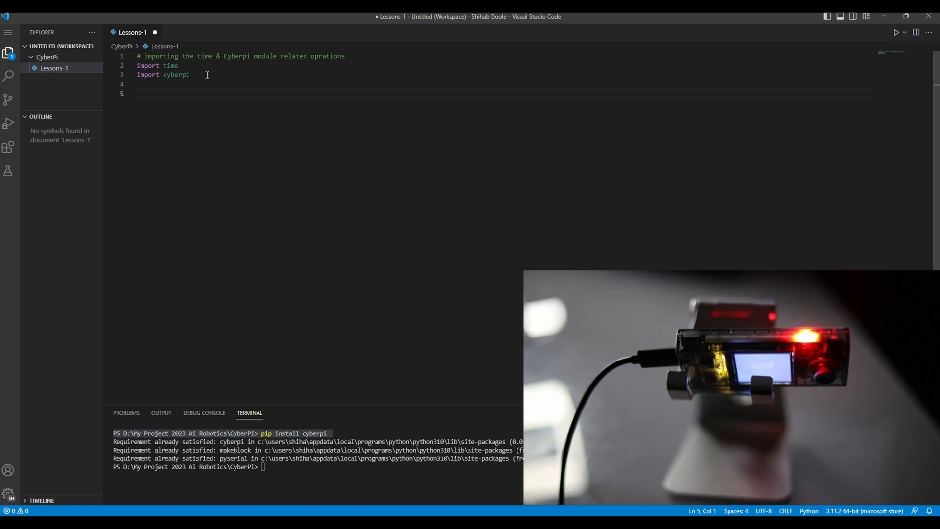
{"action": "double_click", "coordinate": [147, 65]}
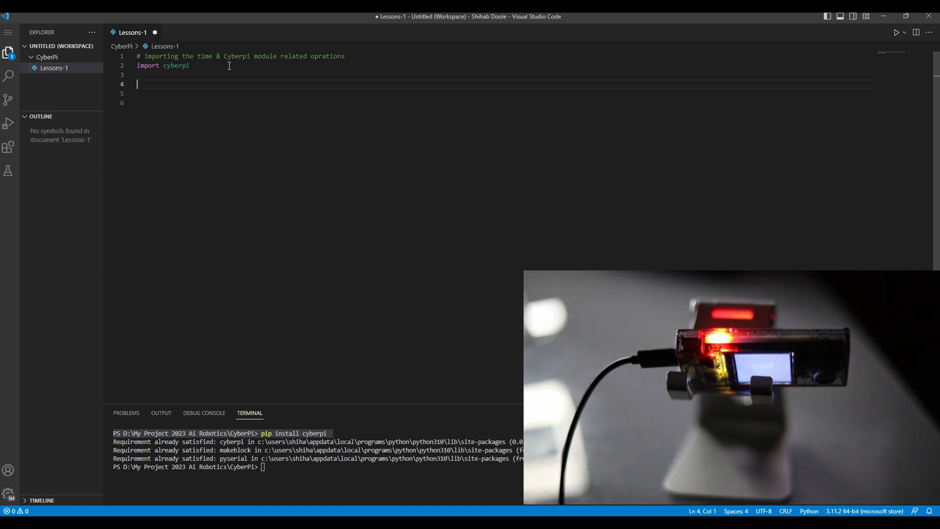
Step: Add the line cyberpi.led.on('green') below import cyberpi
{"action": "type", "text": "cyberpi."}
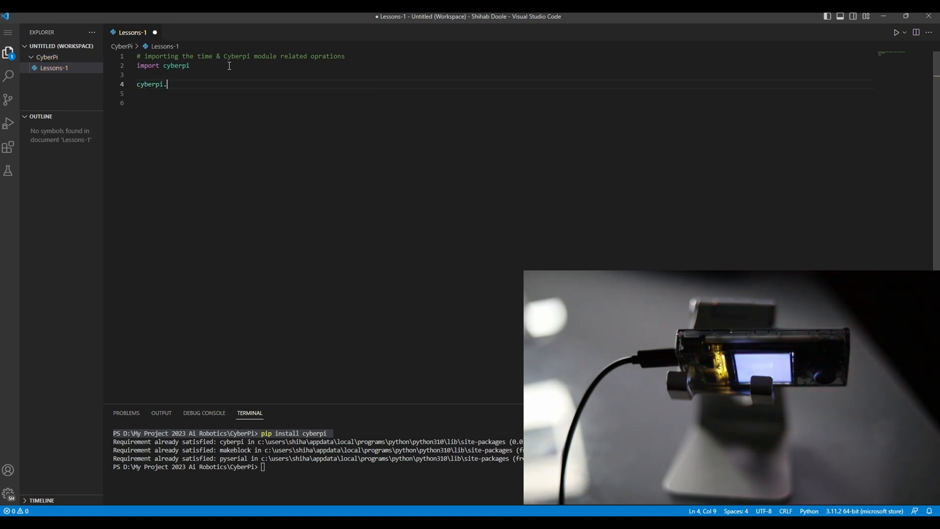
{"action": "type", "text": "led."}
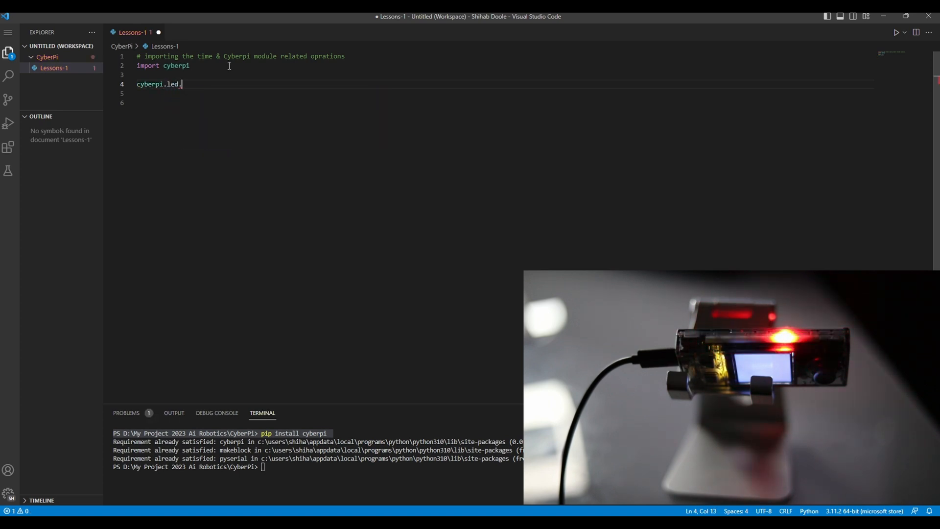
{"action": "type", "text": "on()"}
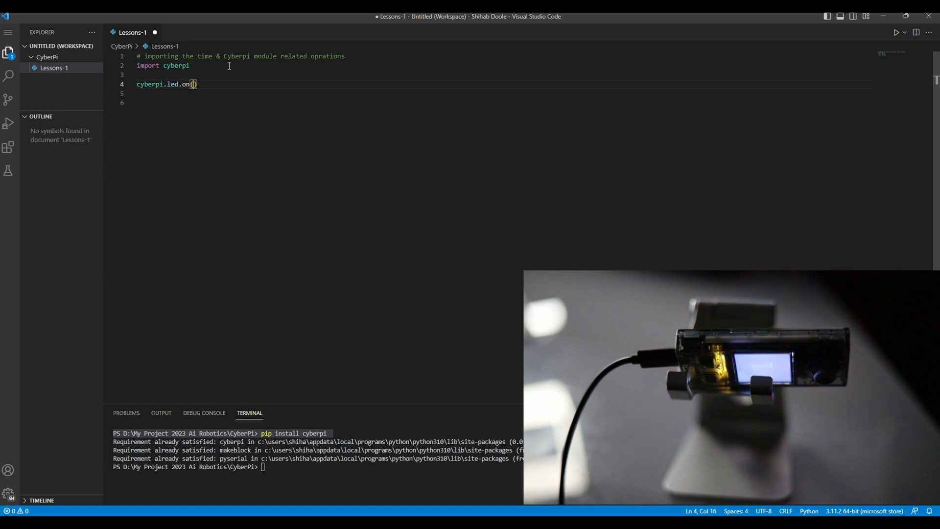
{"action": "type", "text": "''"}
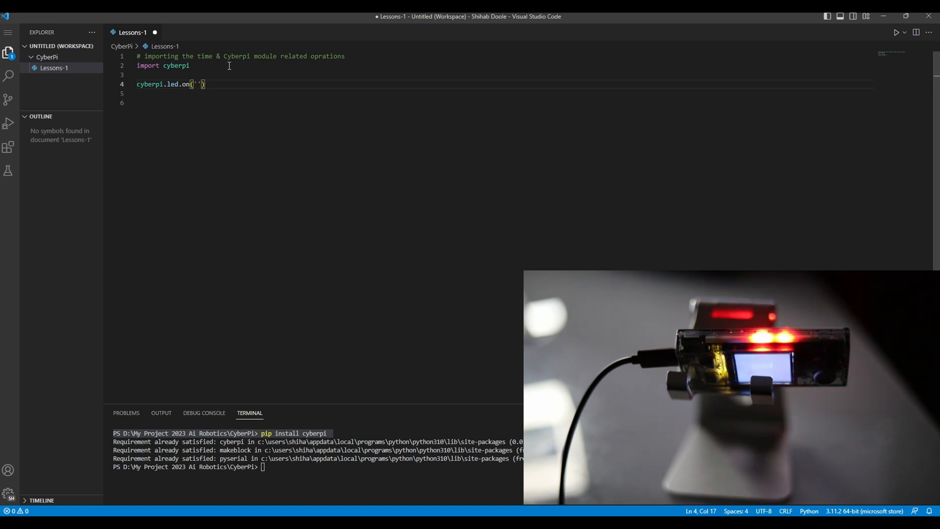
{"action": "type", "text": "green"}
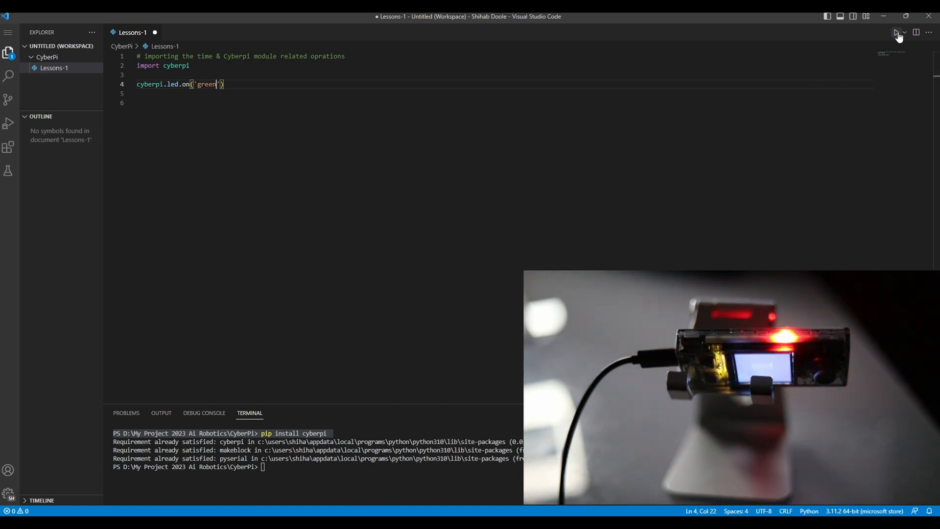
Step: Run Lessons-1 in the interactive window to light the LEDs green, then return to editing
{"action": "left_click", "coordinate": [897, 33]}
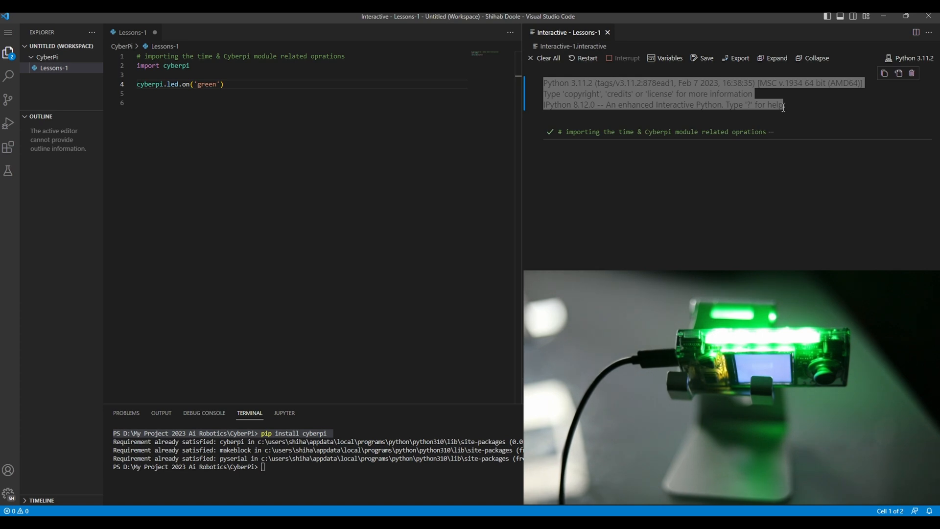
{"action": "left_click", "coordinate": [226, 84]}
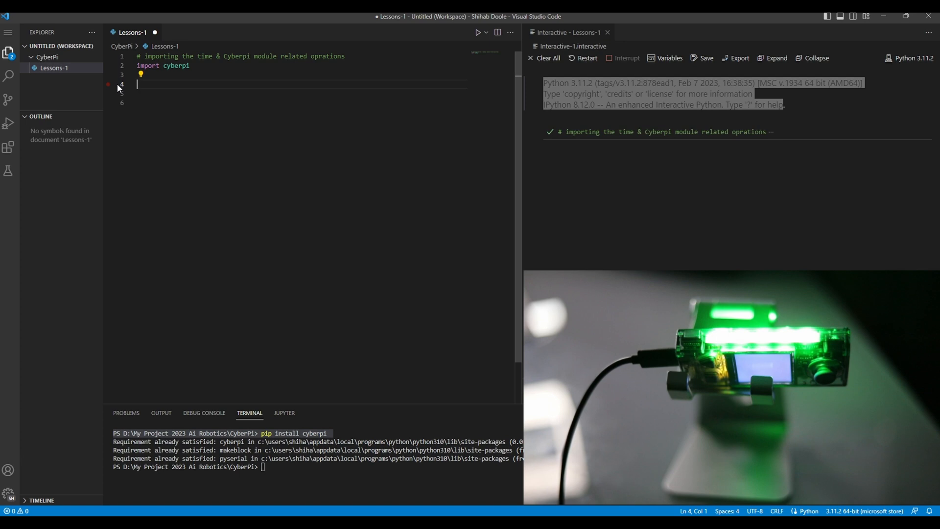
Step: Re-add 'import time' below import cyberpi
{"action": "key", "text": "Backspace"}
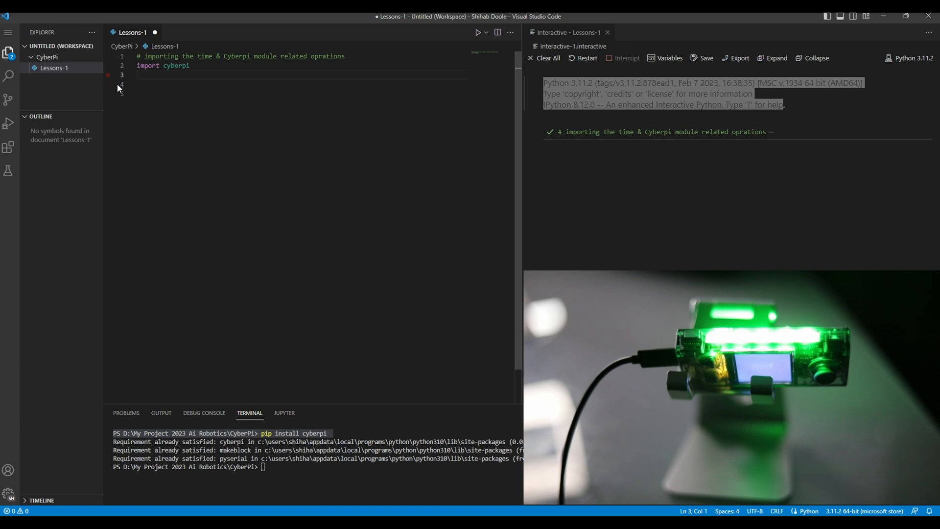
{"action": "type", "text": "import"}
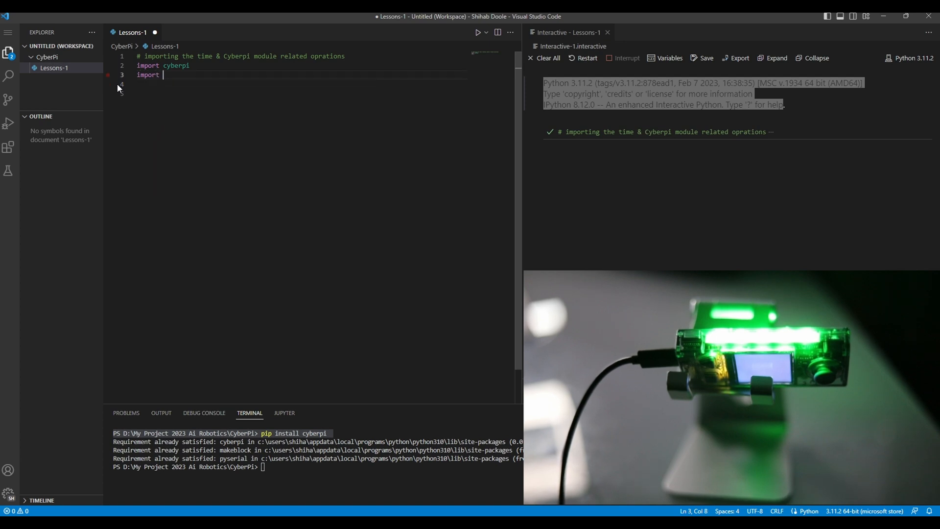
{"action": "type", "text": "time"}
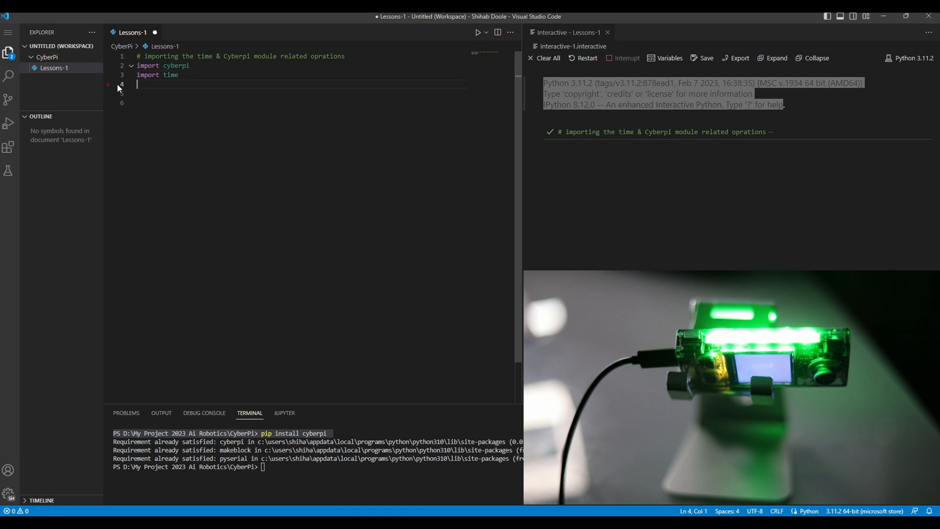
{"action": "key", "text": "enter"}
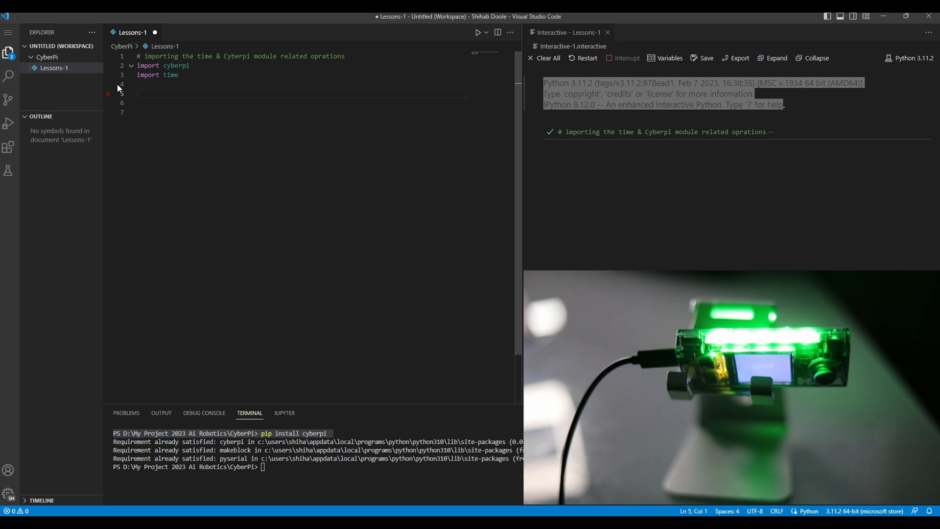
Step: Define led_count = 8 and led_brightness = 10 below the imports
{"action": "type", "text": "led"}
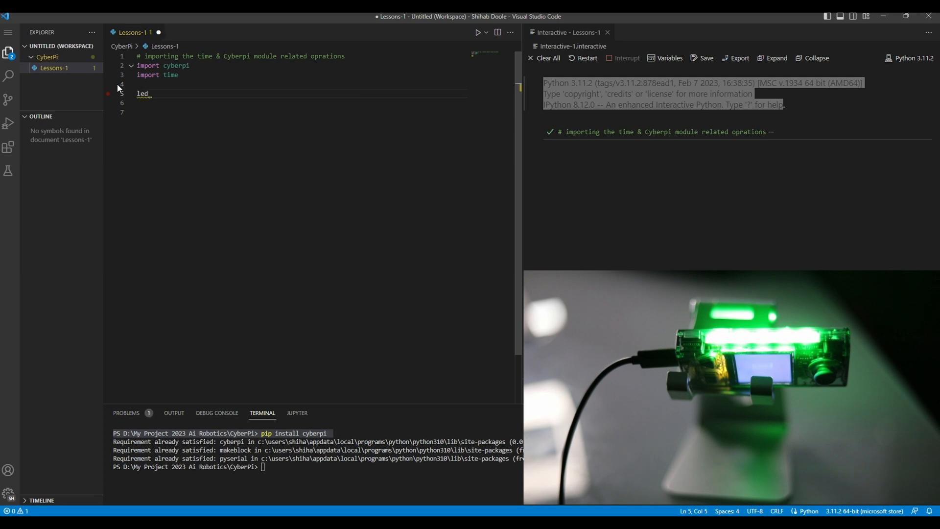
{"action": "type", "text": "_count"}
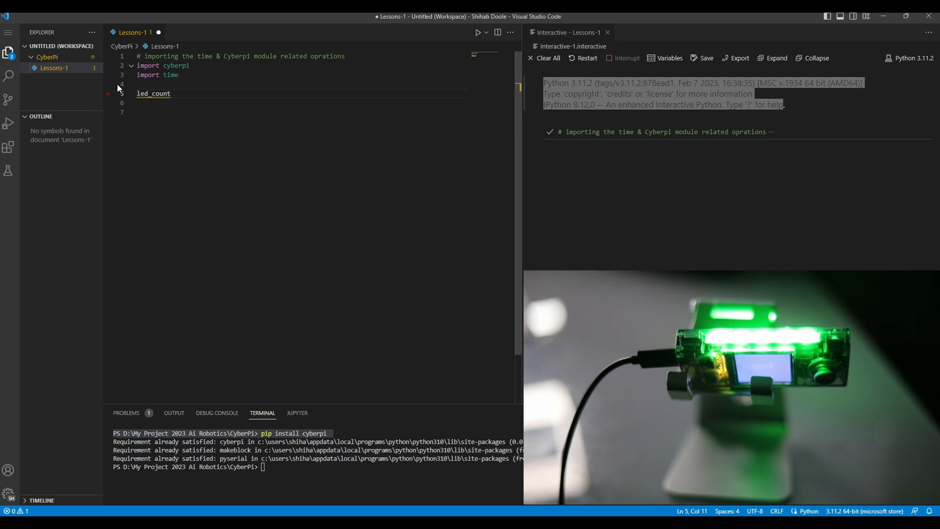
{"action": "type", "text": "="}
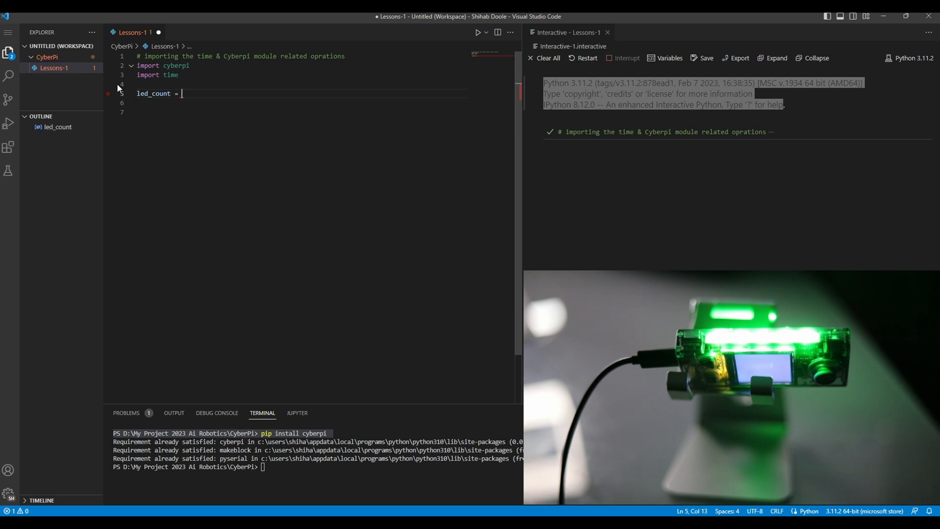
{"action": "type", "text": "8"}
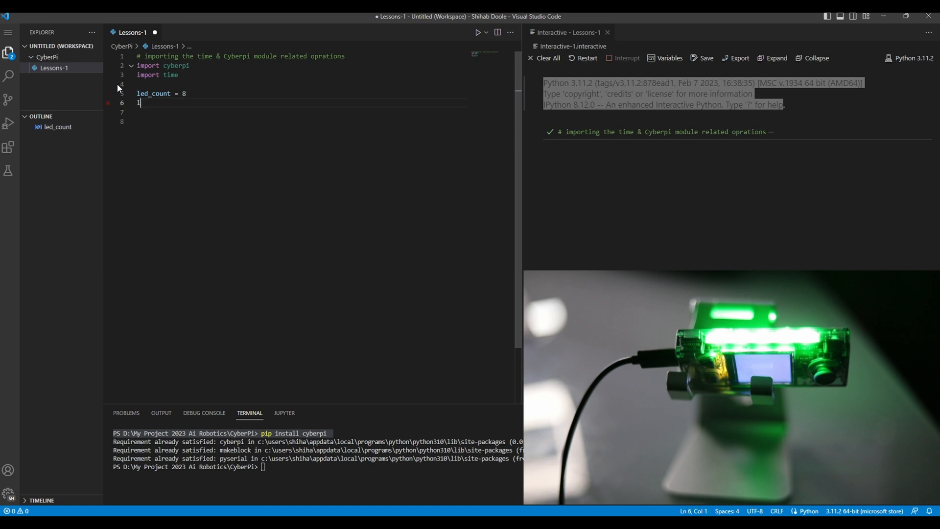
{"action": "type", "text": "ed_b"}
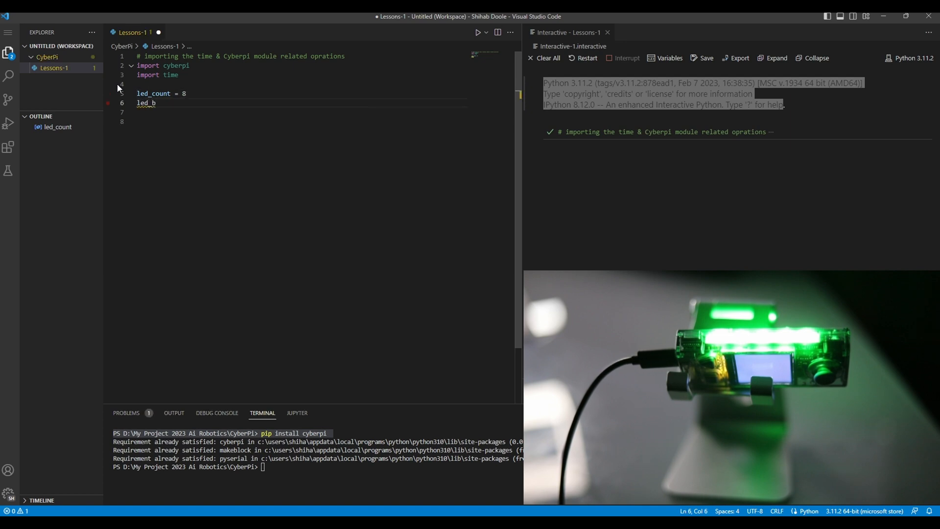
{"action": "type", "text": "rightne"}
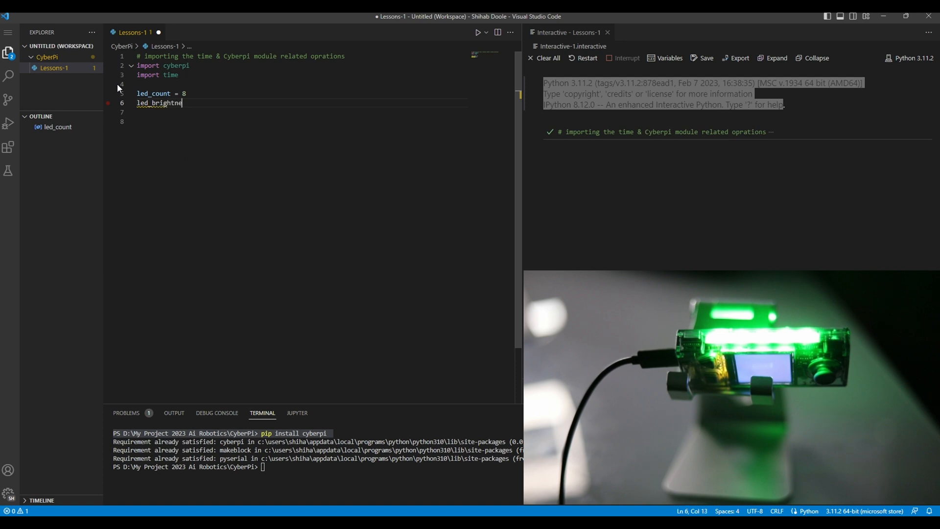
{"action": "type", "text": "ss ="}
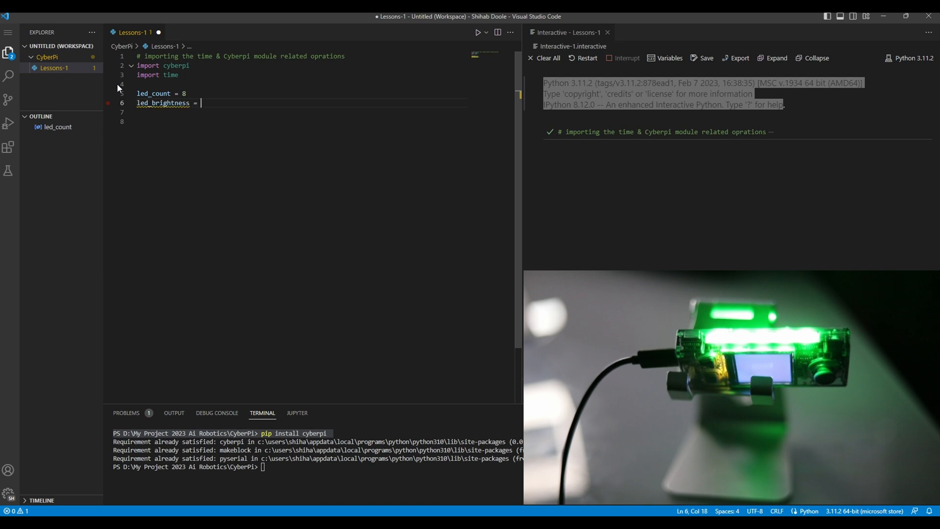
{"action": "type", "text": "10"}
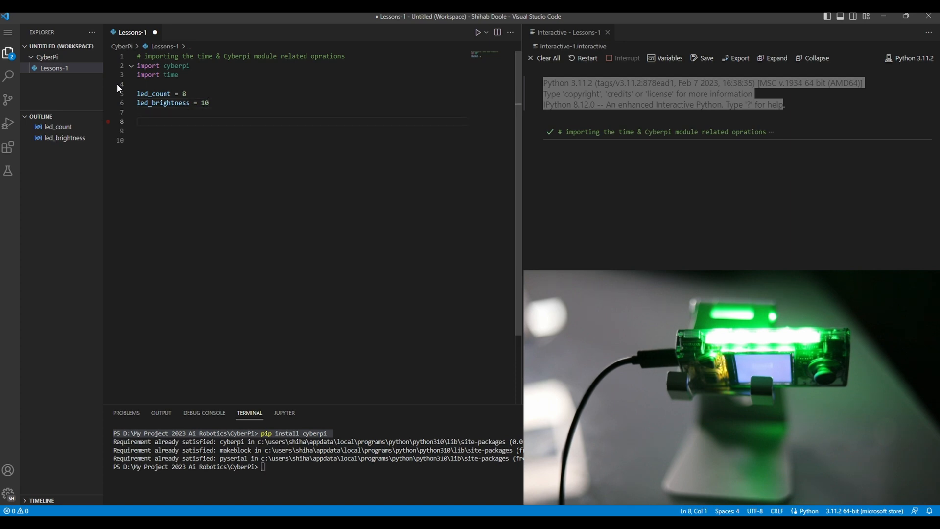
Step: Write a while True loop containing 'for i in range(led_count):' with its body line started
{"action": "type", "text": "while"}
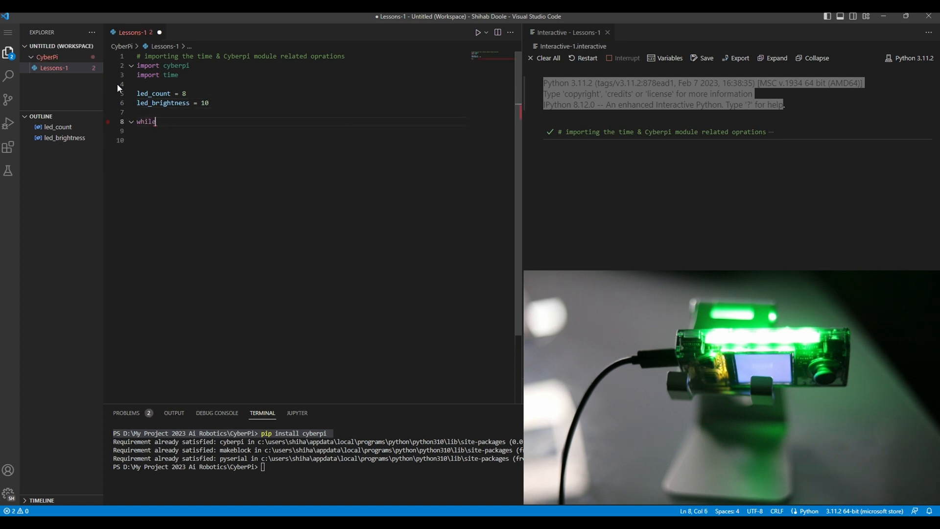
{"action": "type", "text": "True"}
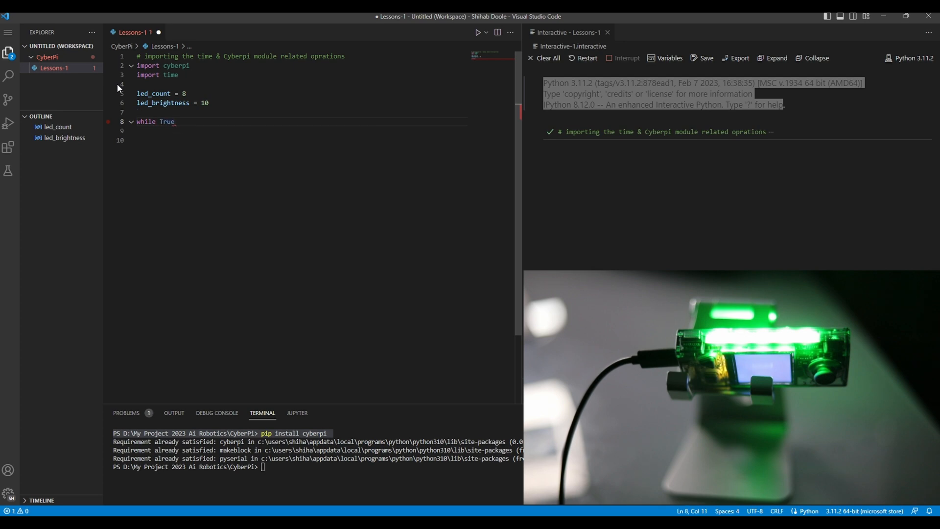
{"action": "type", "text": "for"}
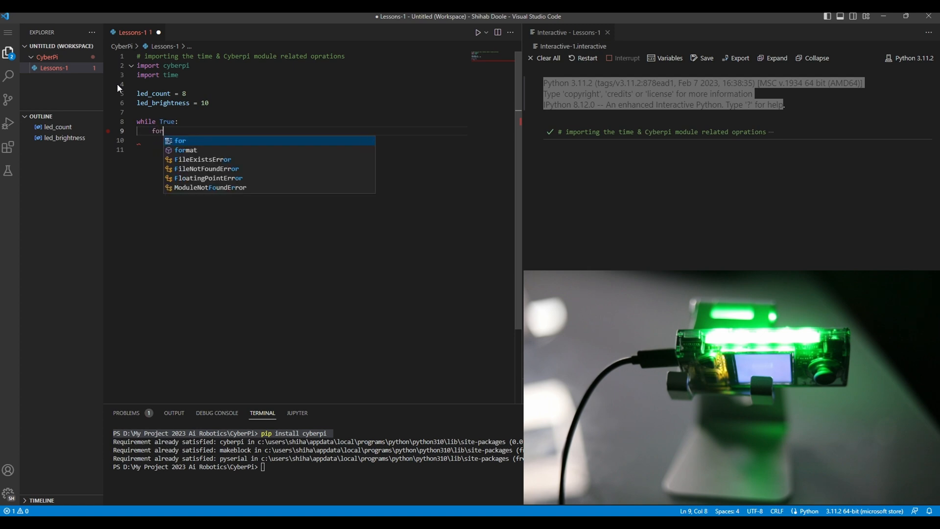
{"action": "type", "text": "i"}
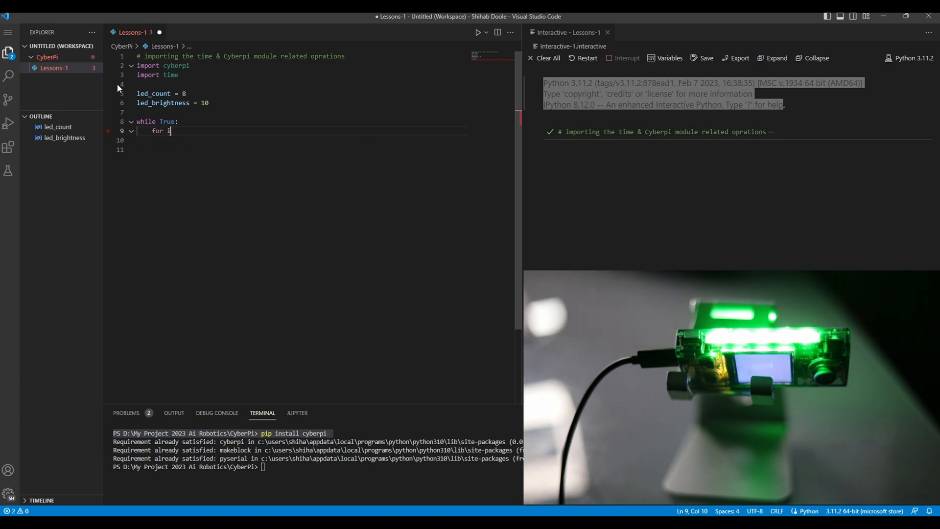
{"action": "type", "text": "in"}
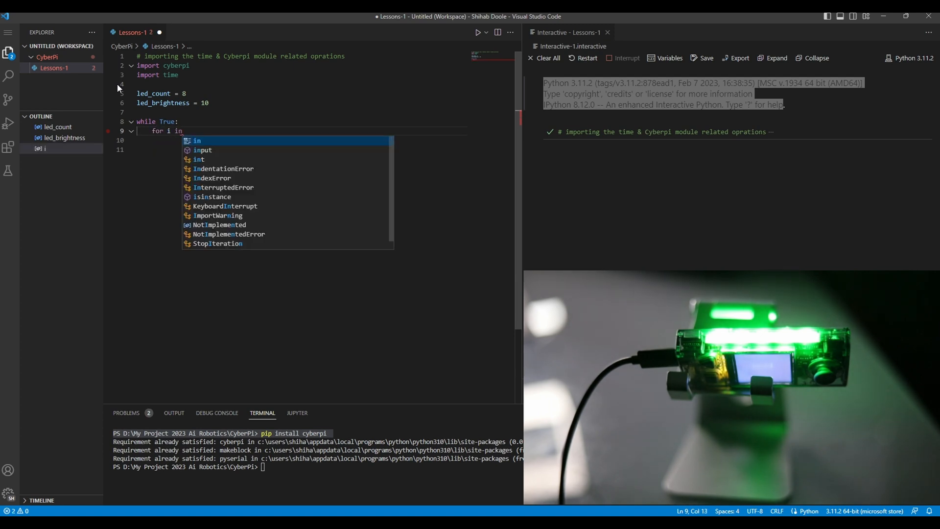
{"action": "type", "text": "range("}
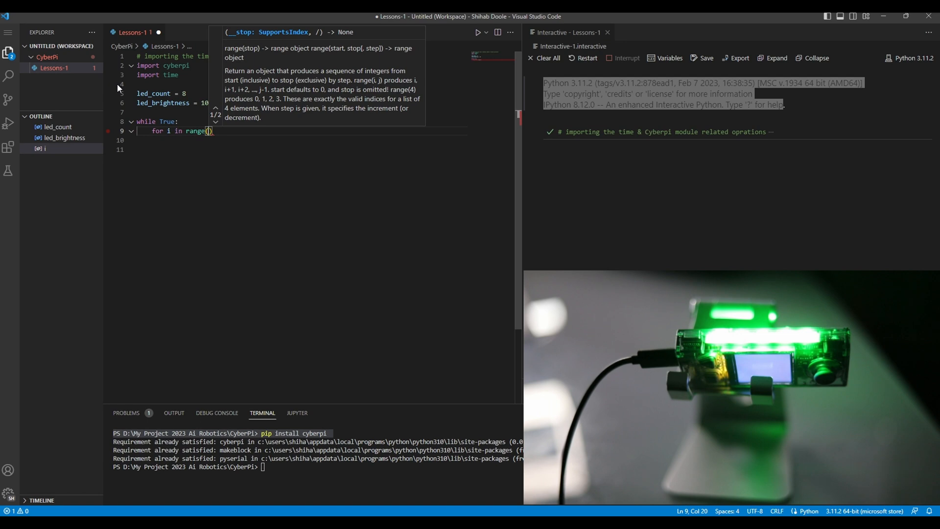
{"action": "type", "text": "led_count"}
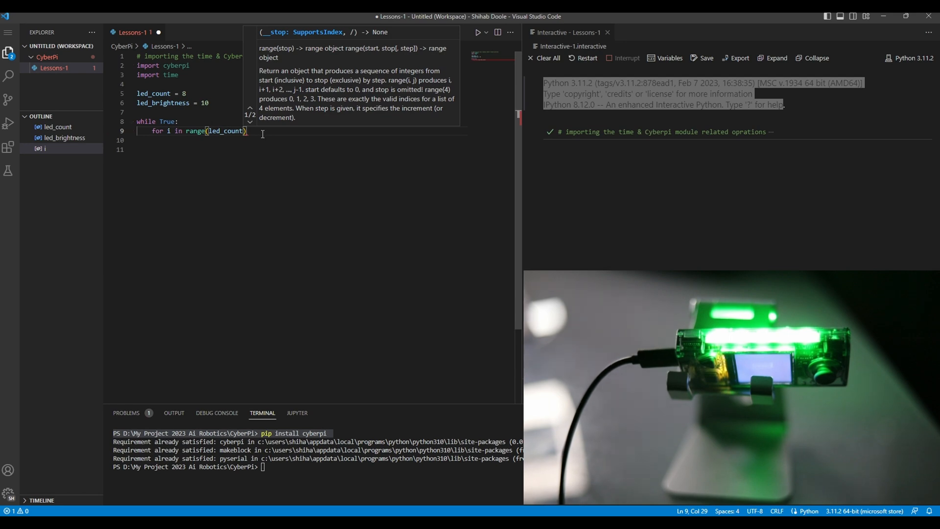
{"action": "mouse_move", "coordinate": [282, 117]}
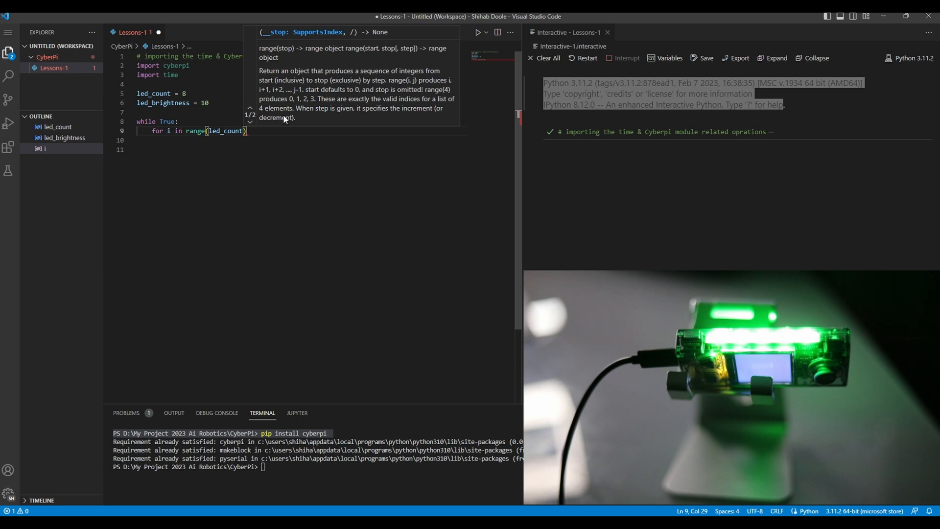
{"action": "mouse_move", "coordinate": [225, 130]}
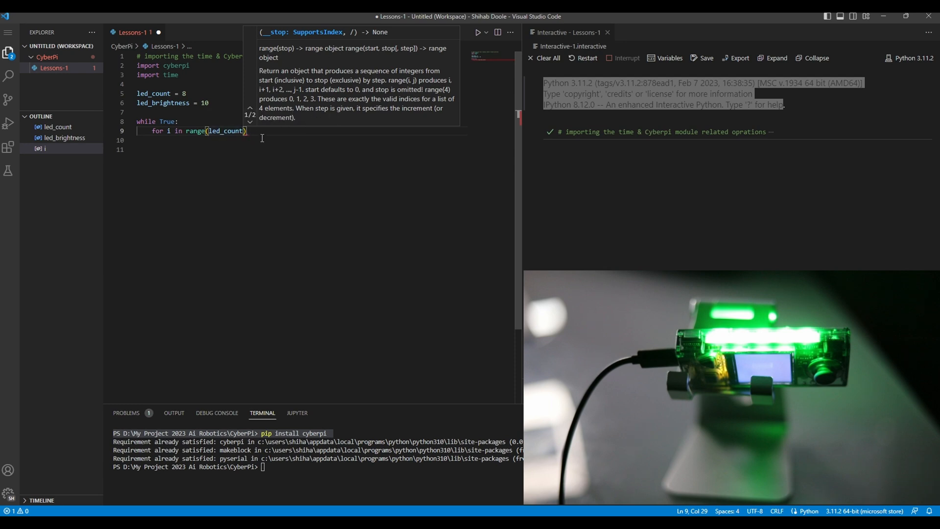
{"action": "mouse_move", "coordinate": [273, 157]}
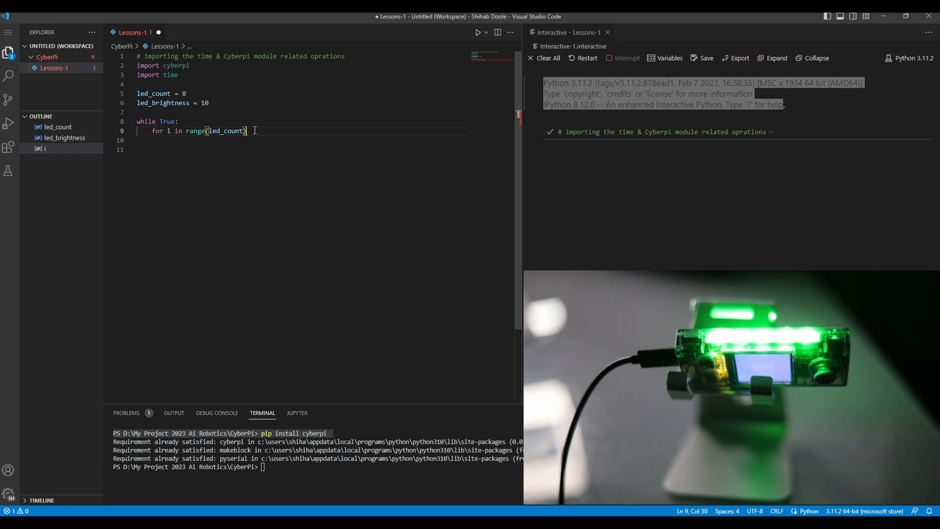
{"action": "type", "text": ":"}
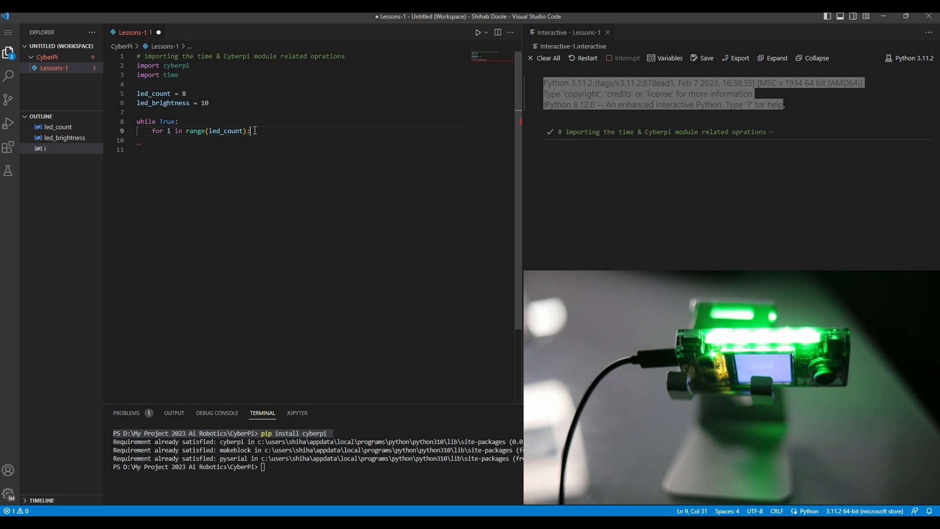
{"action": "key", "text": "Enter"}
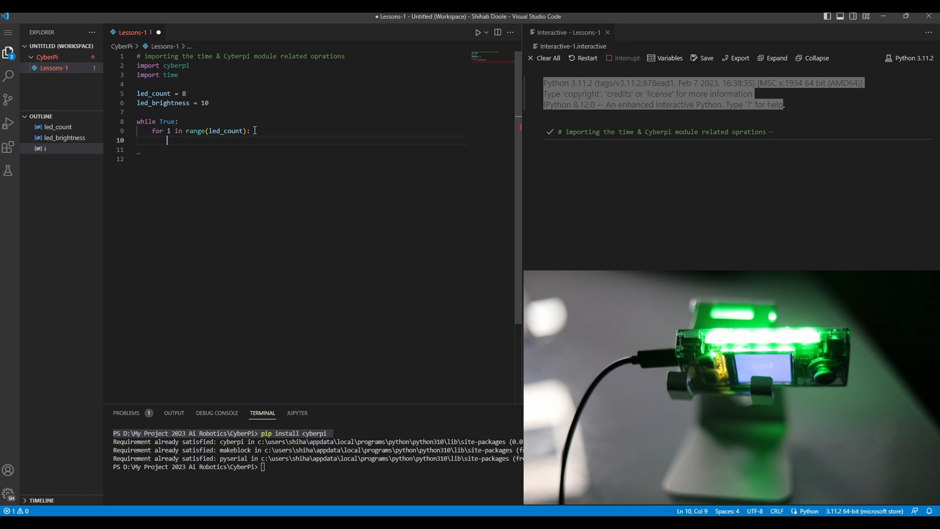
Step: In the loop body write cyberpi.led.on('red', id=i) to light each LED red by index
{"action": "type", "text": "cyberpi."}
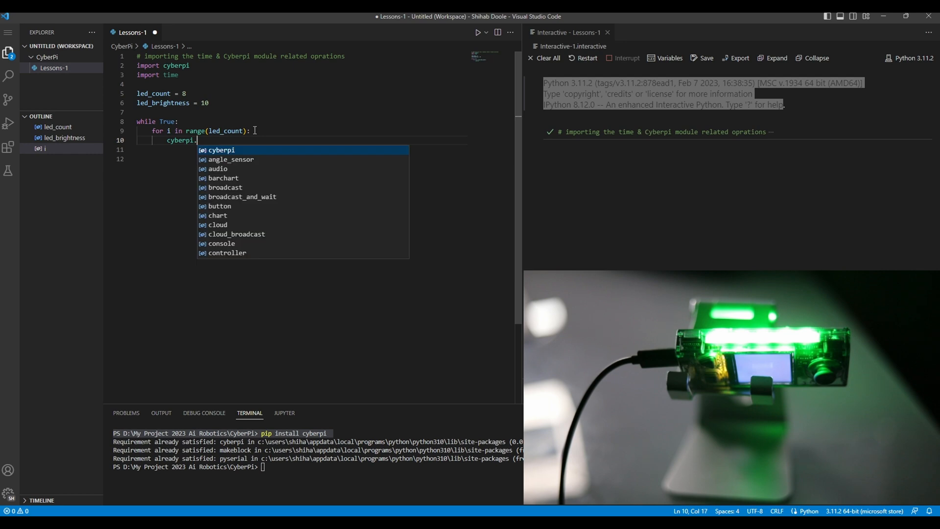
{"action": "type", "text": "led"}
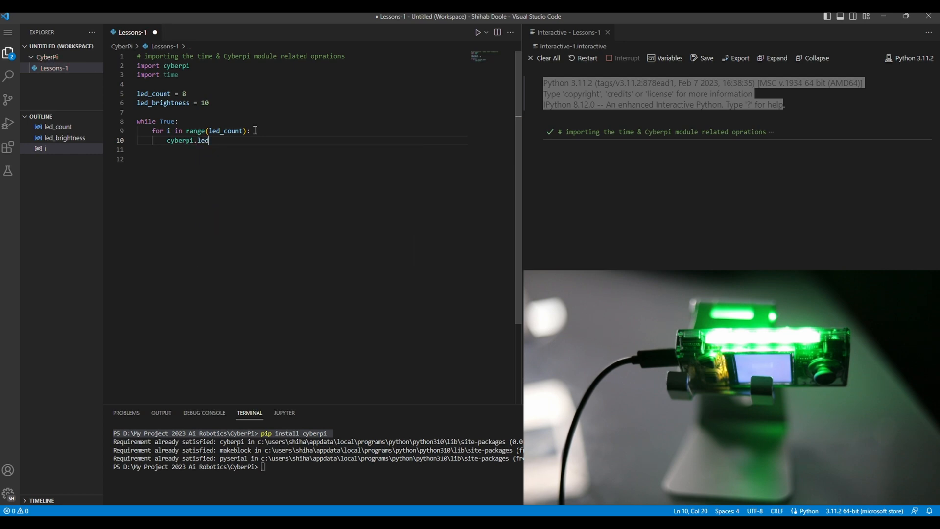
{"action": "type", "text": ".on"}
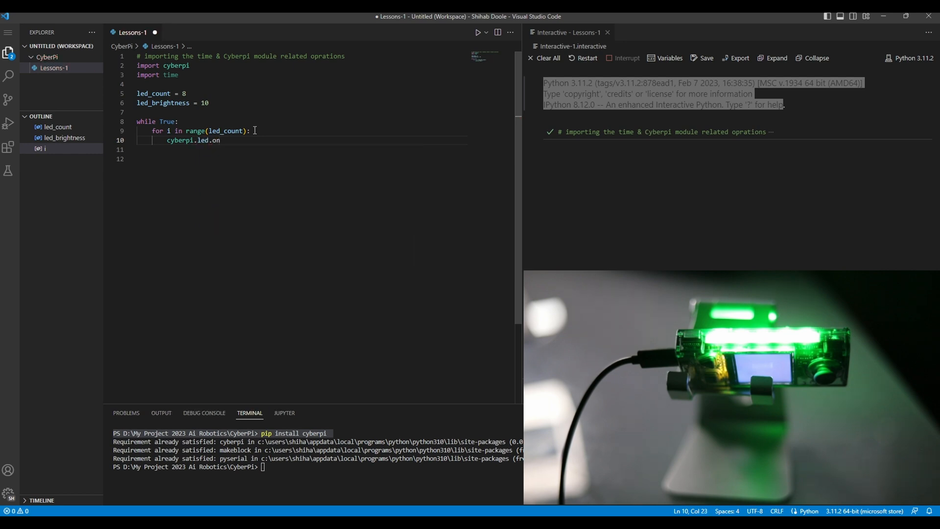
{"action": "type", "text": "('')"}
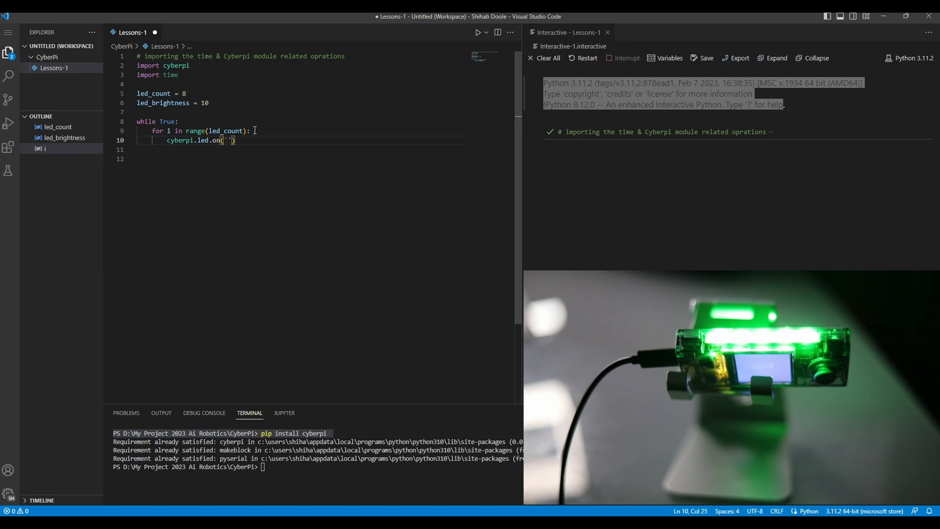
{"action": "type", "text": "red"}
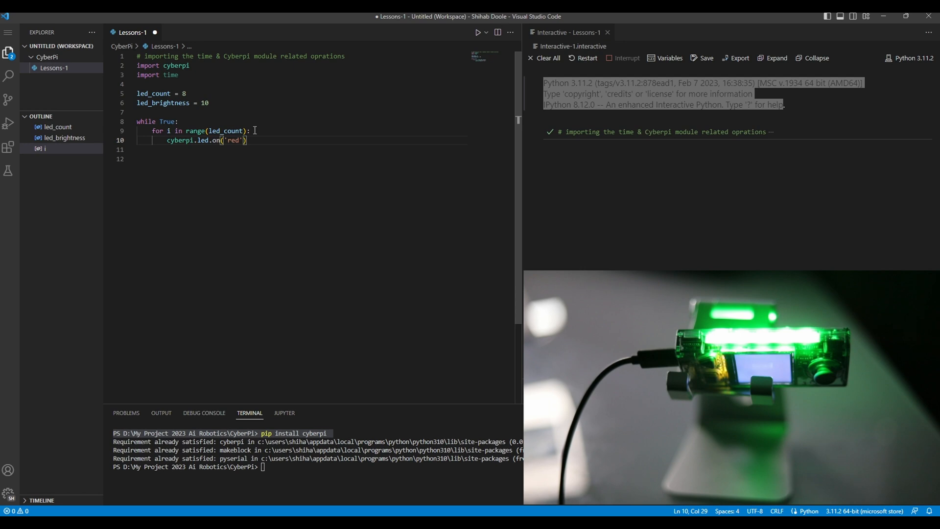
{"action": "type", "text": ", id"}
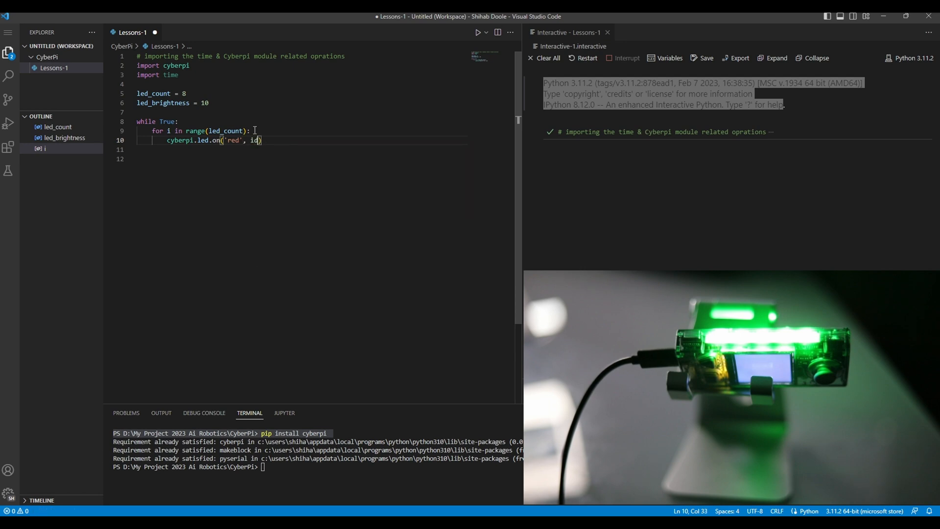
{"action": "type", "text": "="}
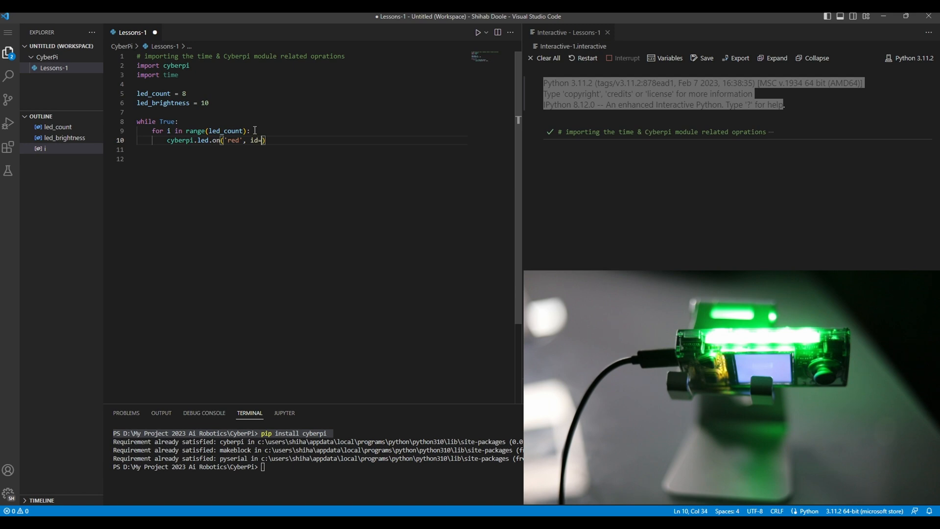
{"action": "type", "text": "i"}
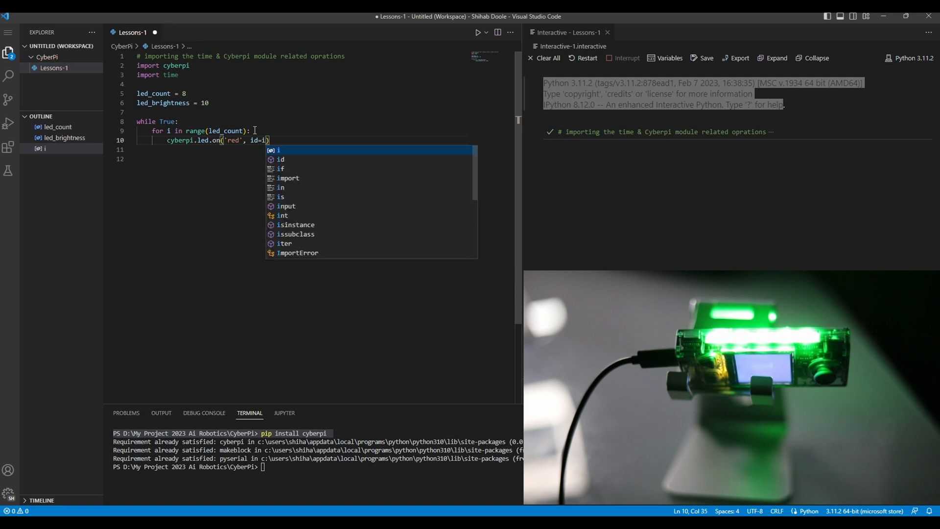
{"action": "key", "text": "Escape"}
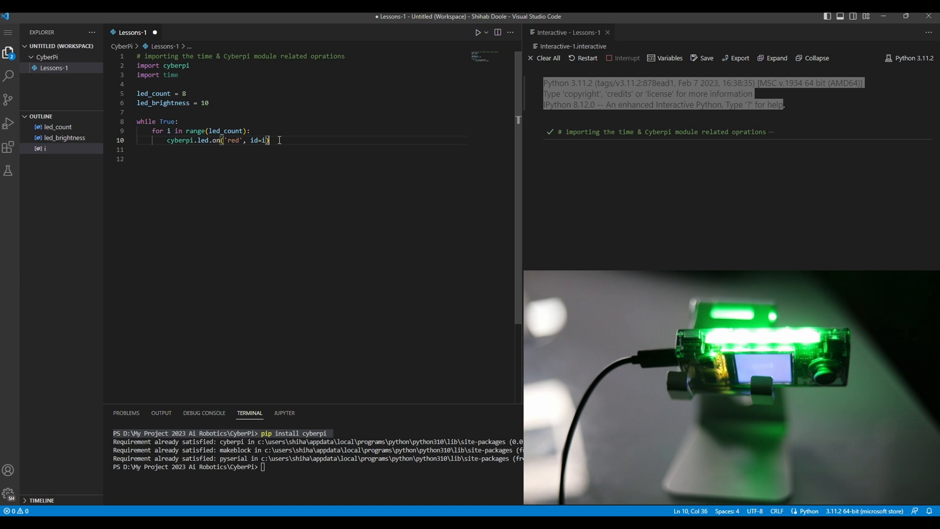
{"action": "key", "text": "enter"}
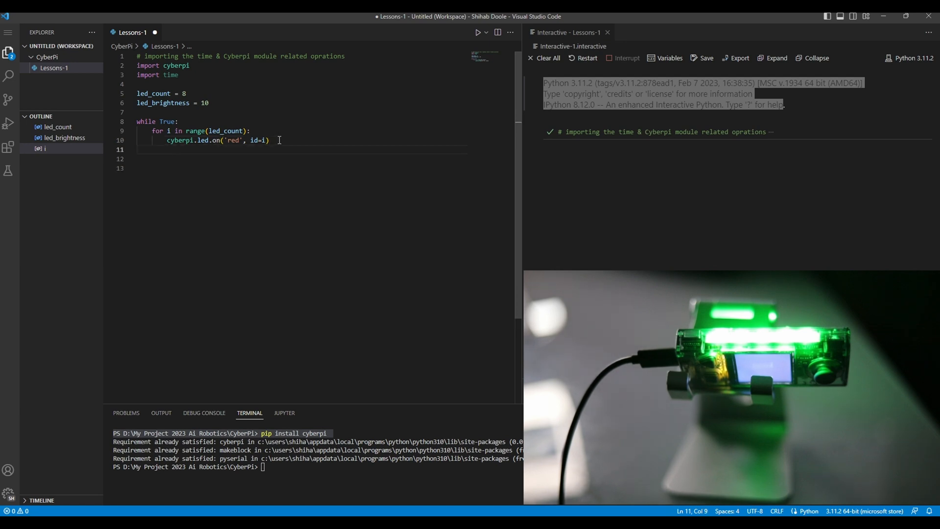
Step: Add time.sleep(0.05) after each LED and begin the next cyberpi line
{"action": "type", "text": "time"}
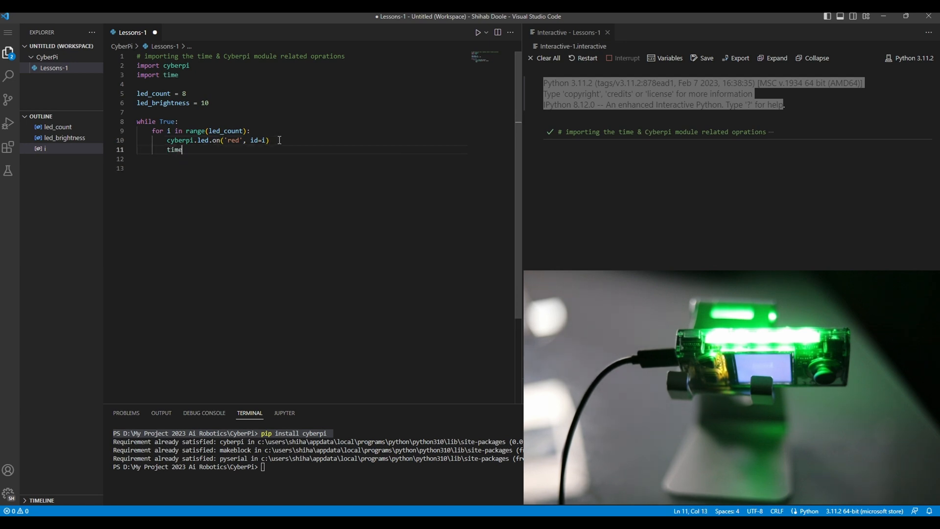
{"action": "type", "text": ".sleep"}
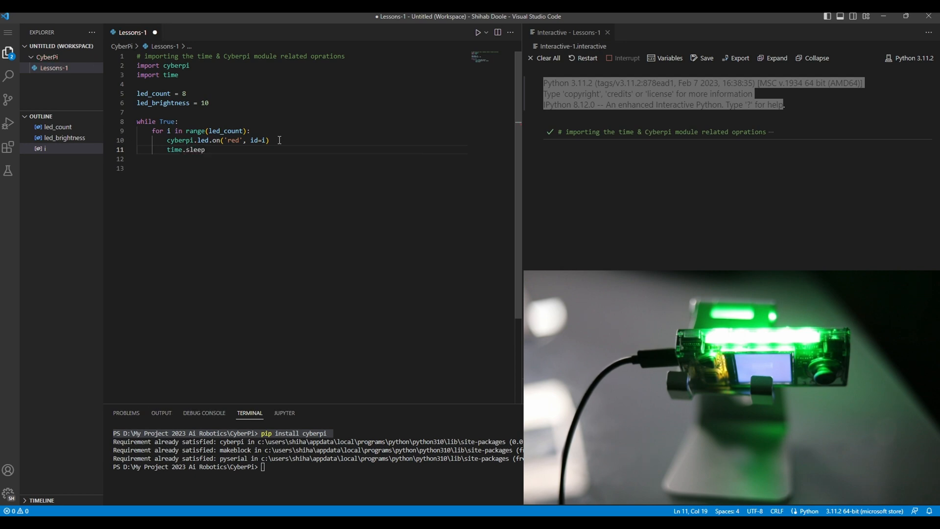
{"action": "type", "text": "()"}
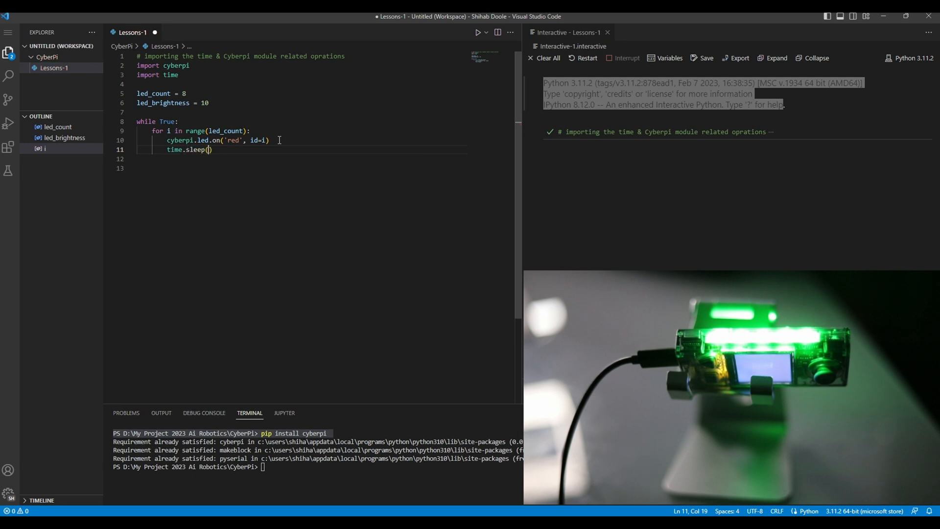
{"action": "type", "text": "0."}
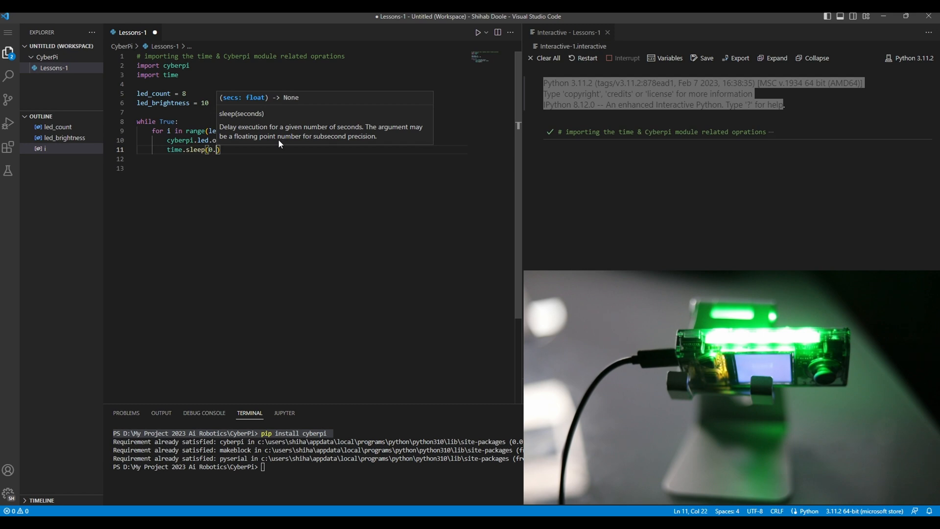
{"action": "type", "text": "0"}
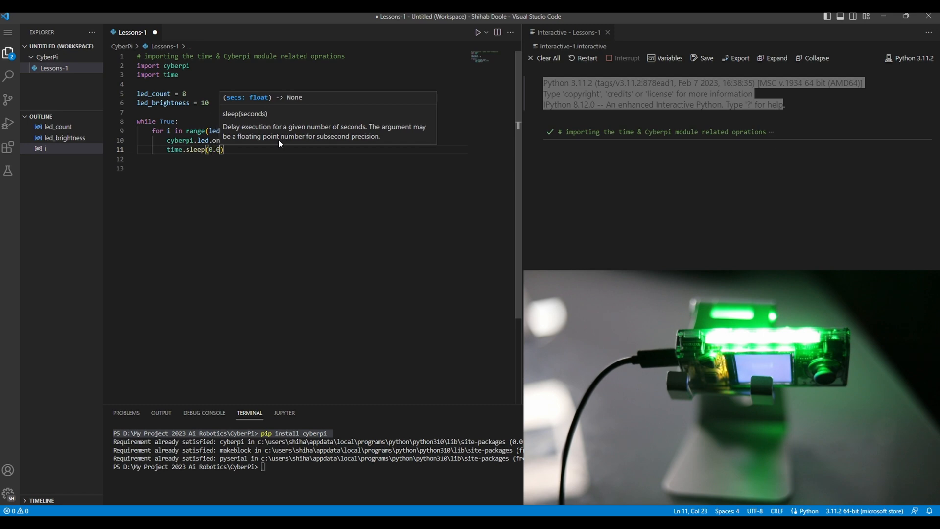
{"action": "type", "text": "5"}
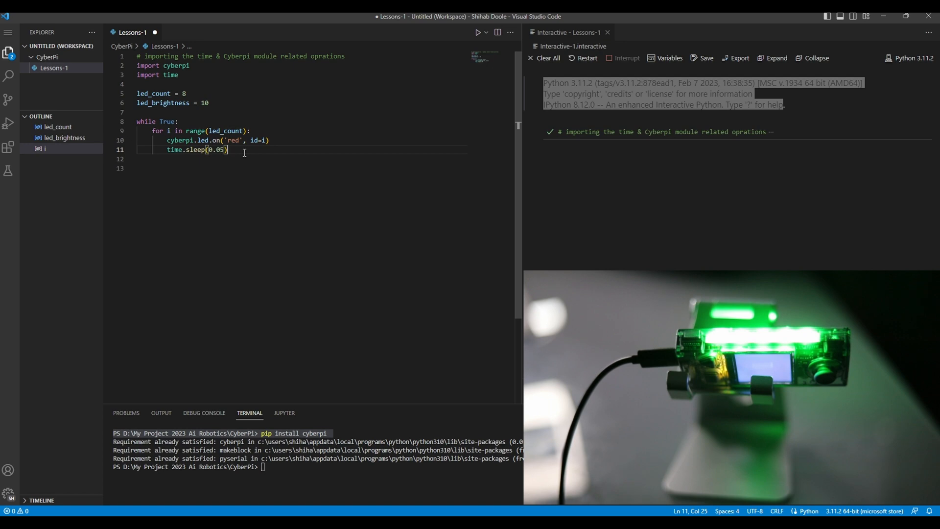
{"action": "type", "text": "cyberpi.led"}
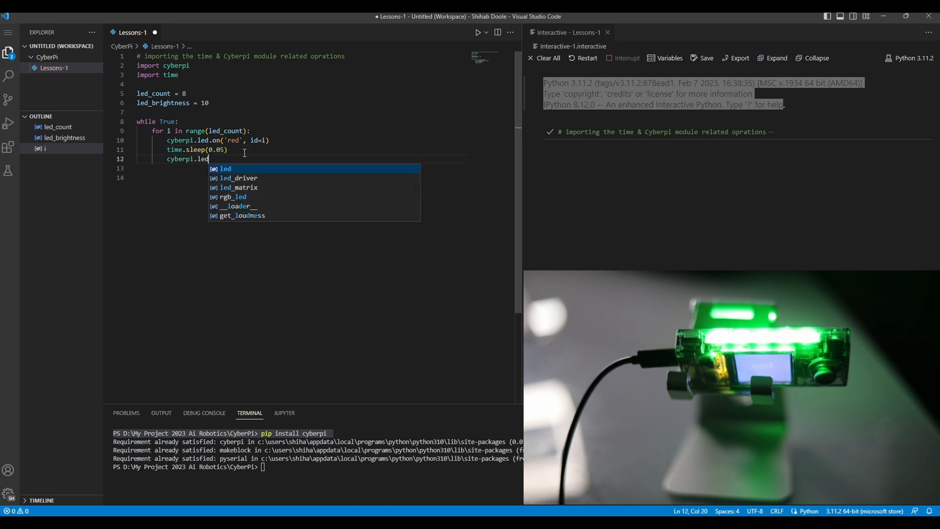
Step: Add cyberpi.led.off(id=1) so each LED is switched off after lighting
{"action": "type", "text": ".of"}
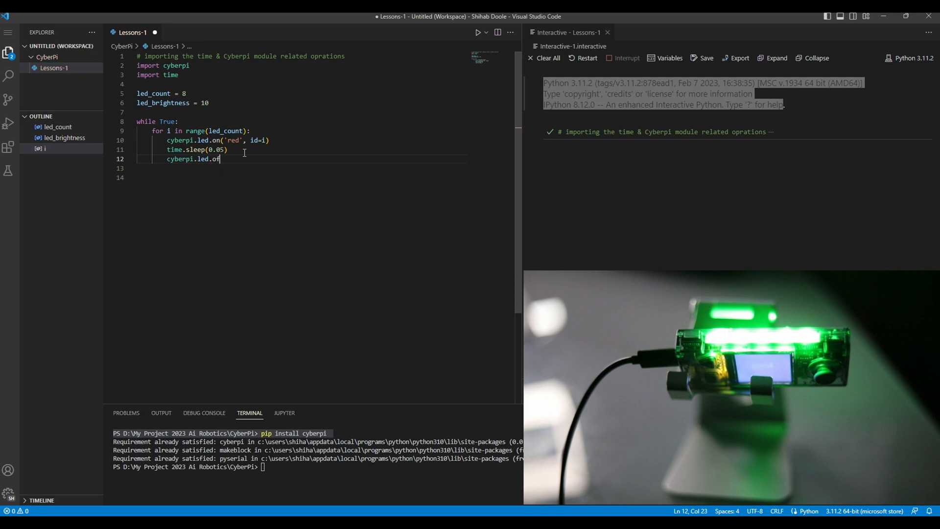
{"action": "type", "text": "f"}
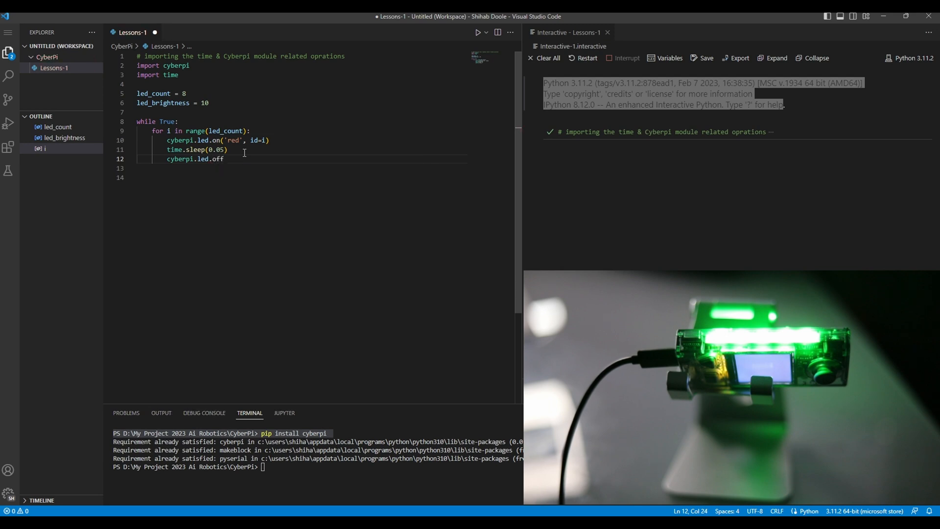
{"action": "type", "text": "(i"}
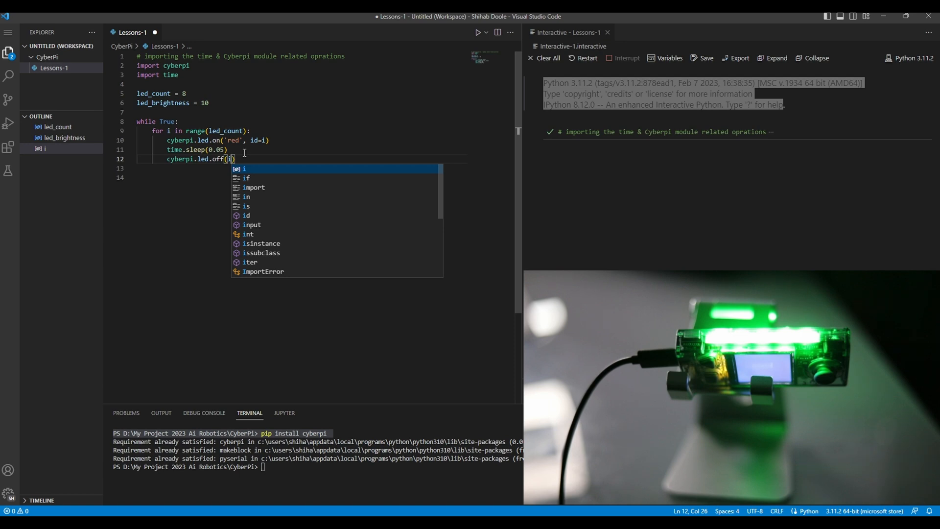
{"action": "type", "text": "id="}
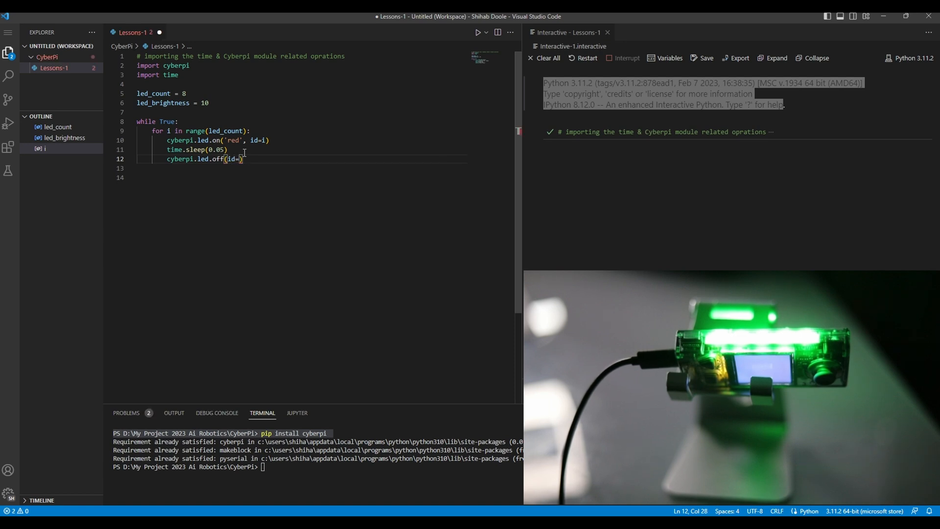
{"action": "type", "text": "1"}
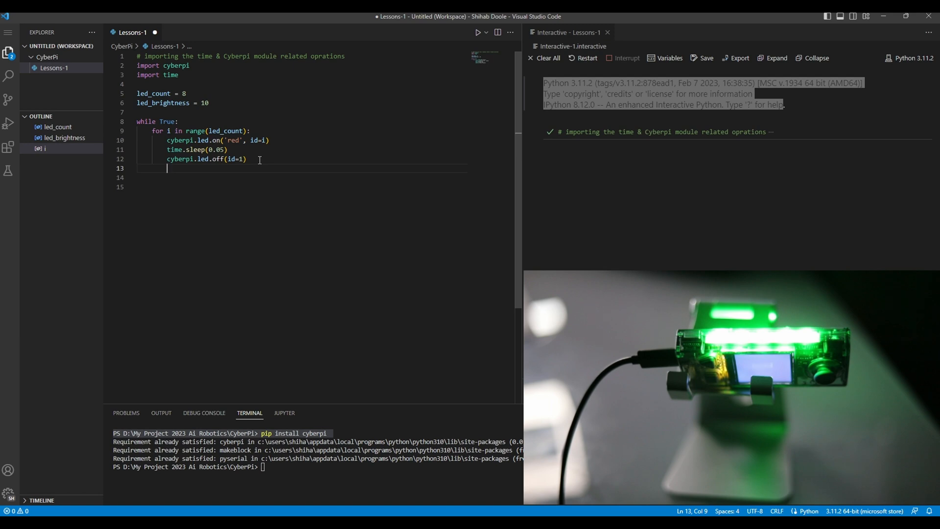
Step: Begin a reverse loop: for i in range(led_count -1, 0, -1)
{"action": "type", "text": "for"}
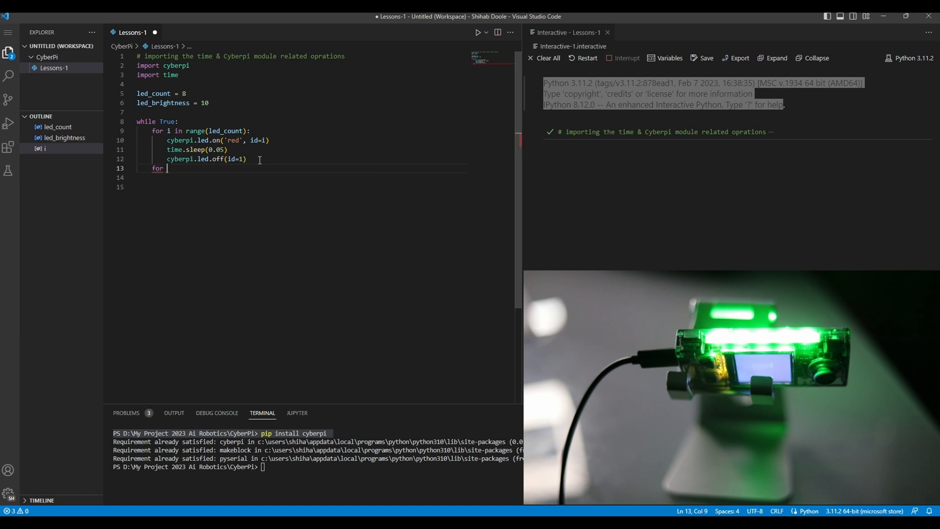
{"action": "type", "text": "i in"}
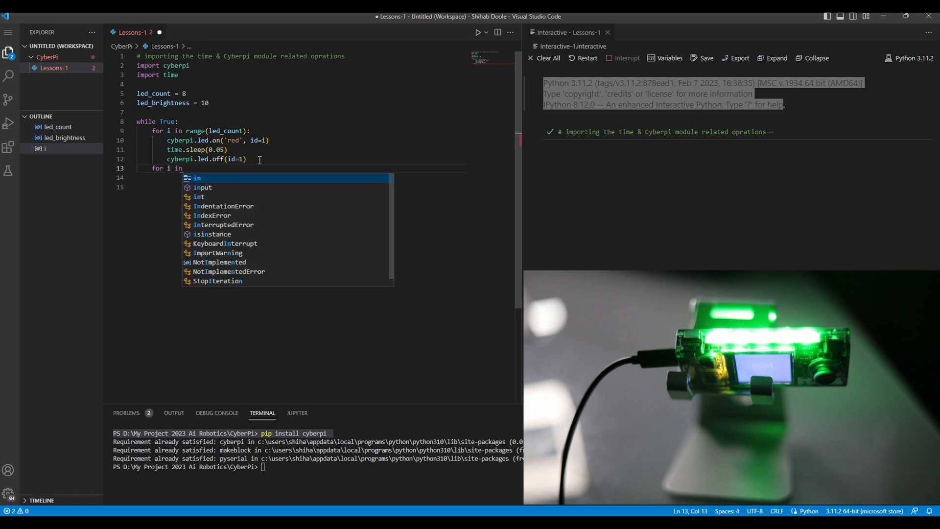
{"action": "type", "text": "range"}
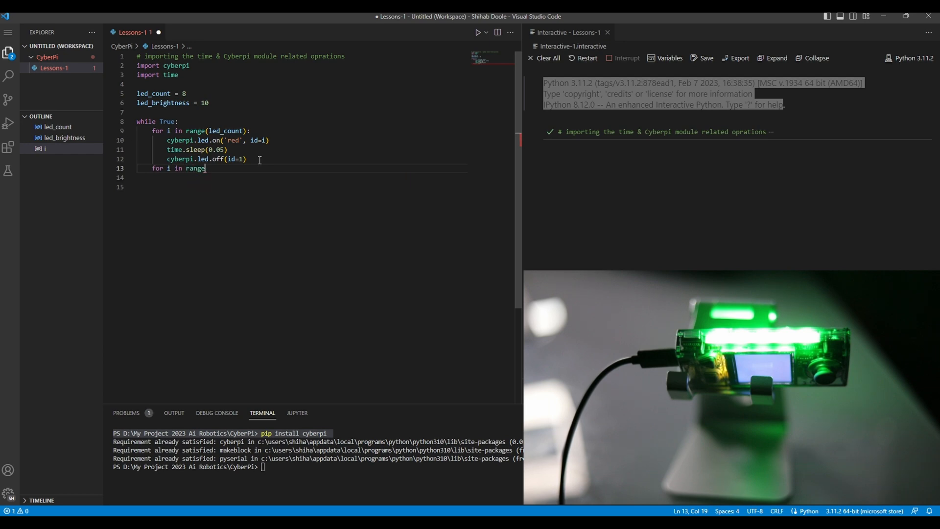
{"action": "type", "text": "("}
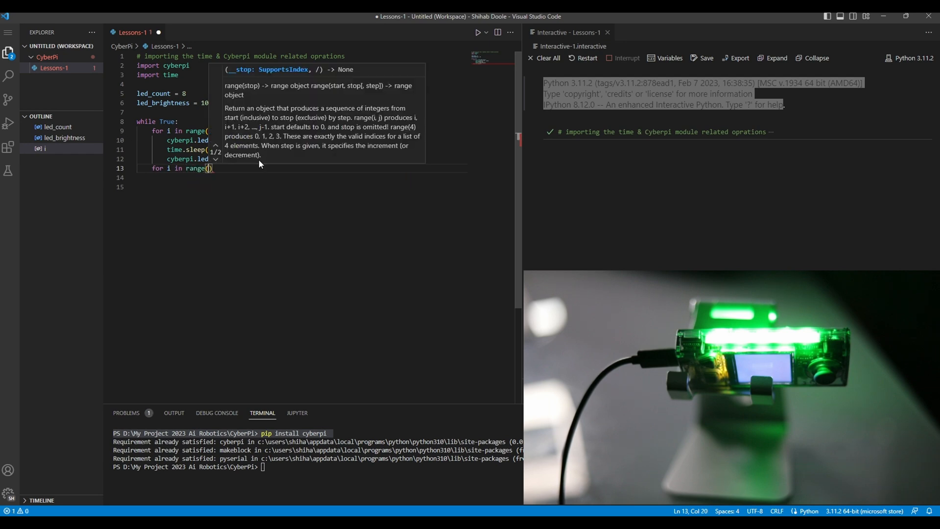
{"action": "type", "text": "led"}
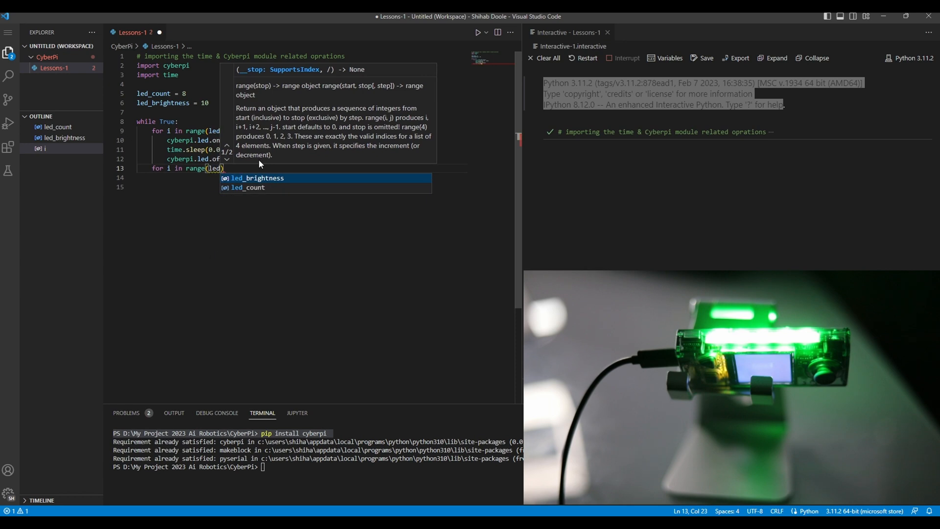
{"action": "key", "text": "Down"}
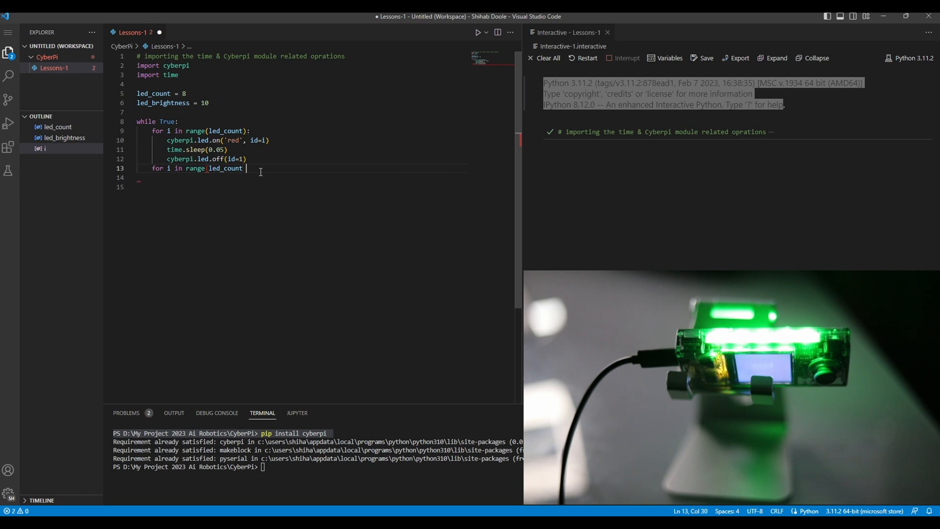
{"action": "type", "text": "-1"}
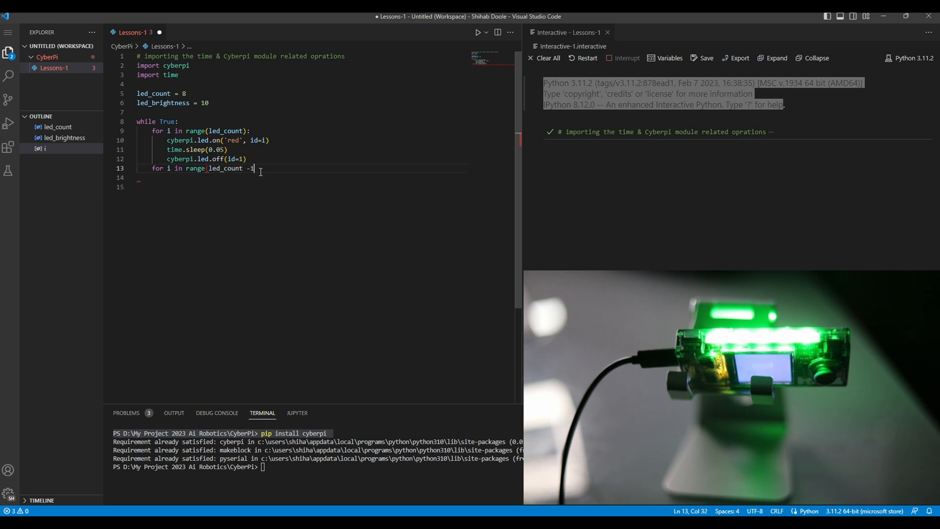
{"action": "type", "text": ","}
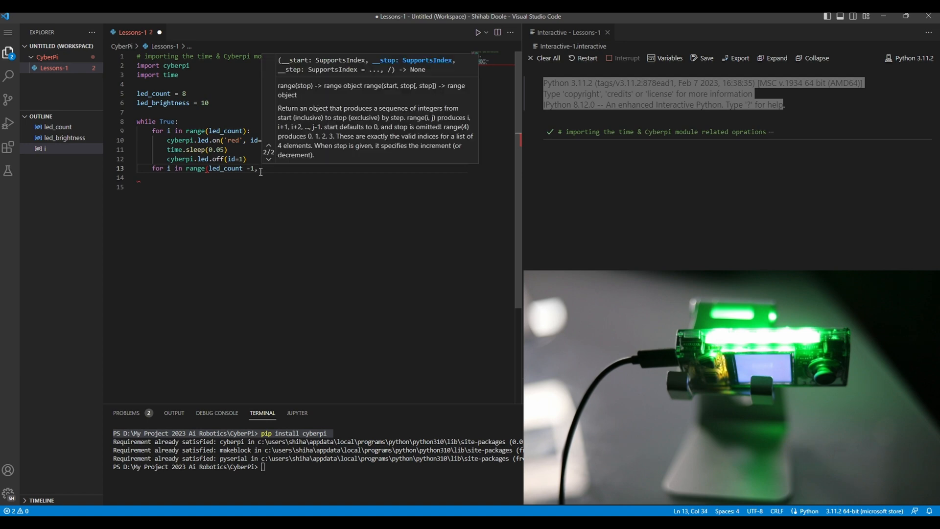
{"action": "type", "text": "0,"}
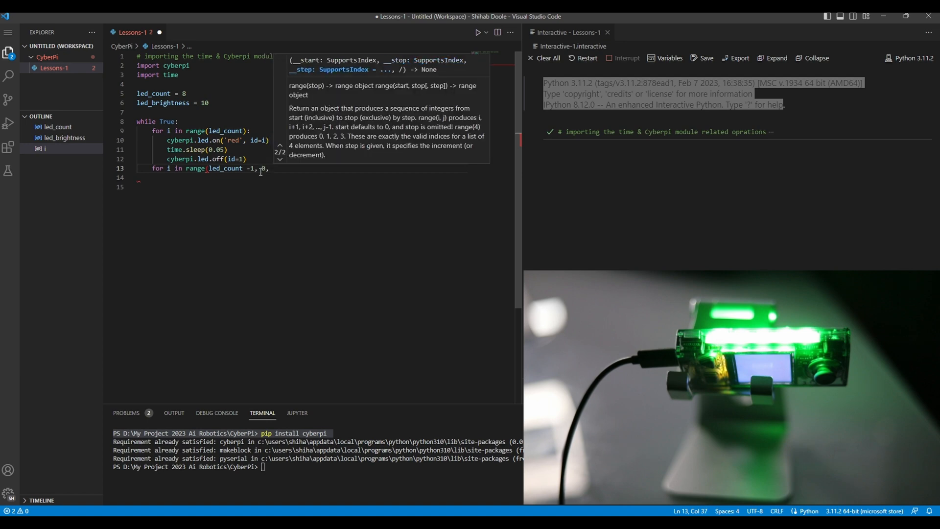
{"action": "type", "text": "-1"}
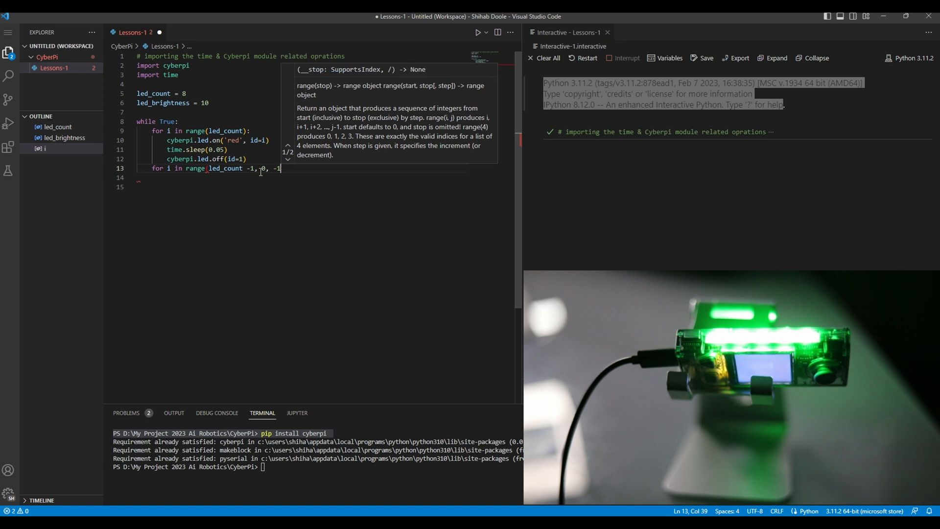
{"action": "type", "text": "):"}
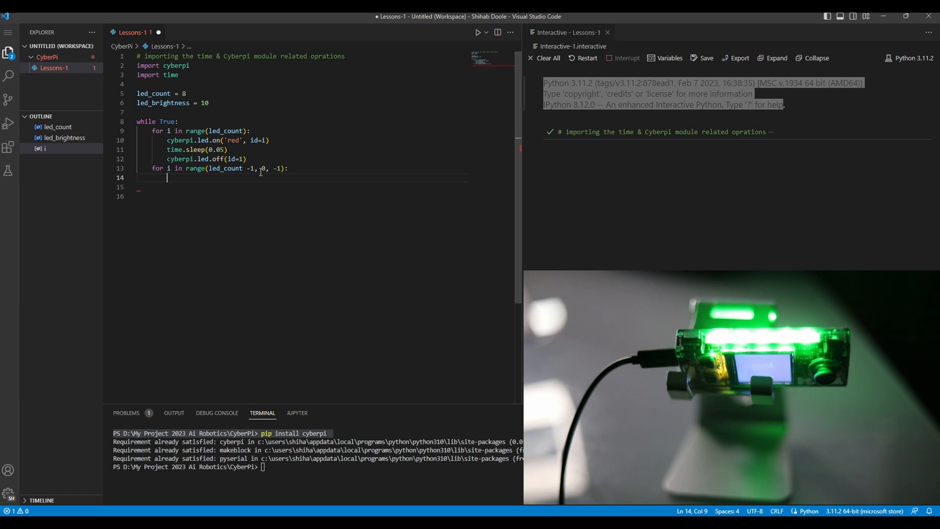
Step: Inside the reverse loop, light each LED red with cyberpi.led.on('red', id=i)
{"action": "type", "text": "cyberpi"}
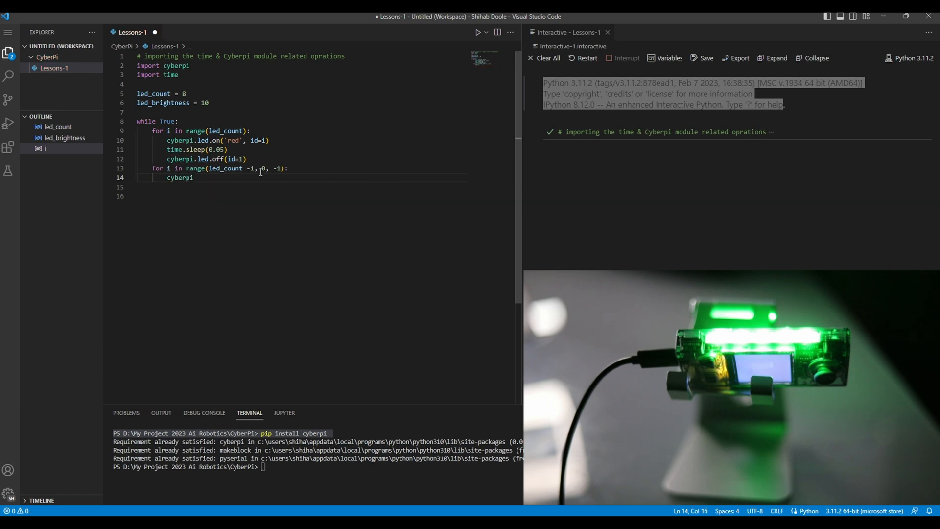
{"action": "type", "text": ".led."}
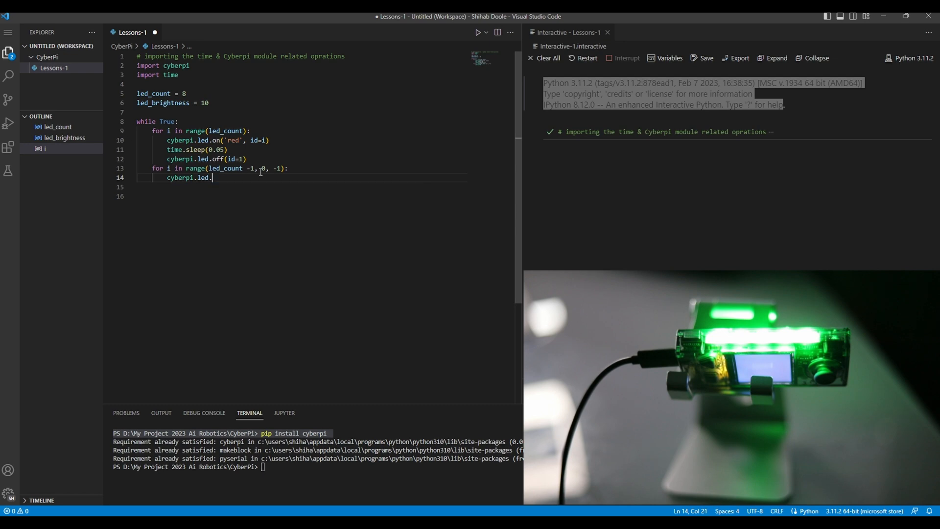
{"action": "type", "text": "on"}
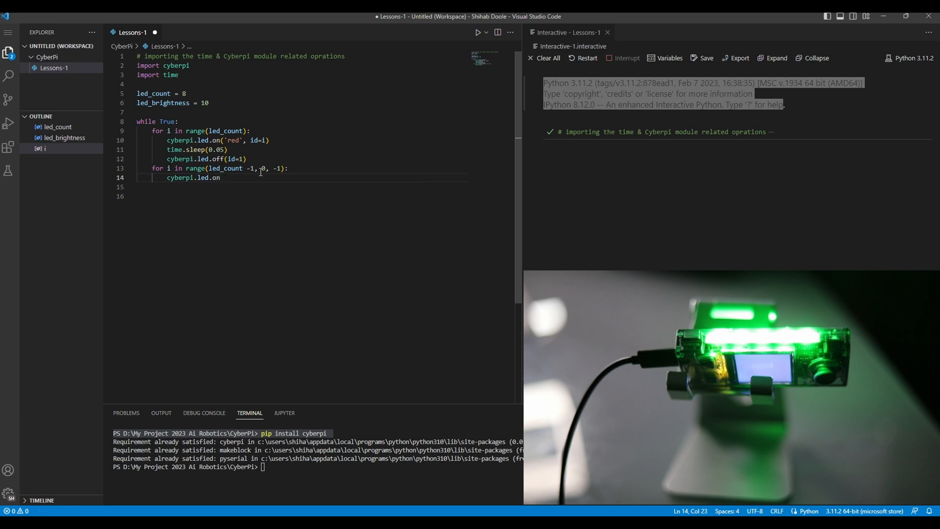
{"action": "type", "text": "()"}
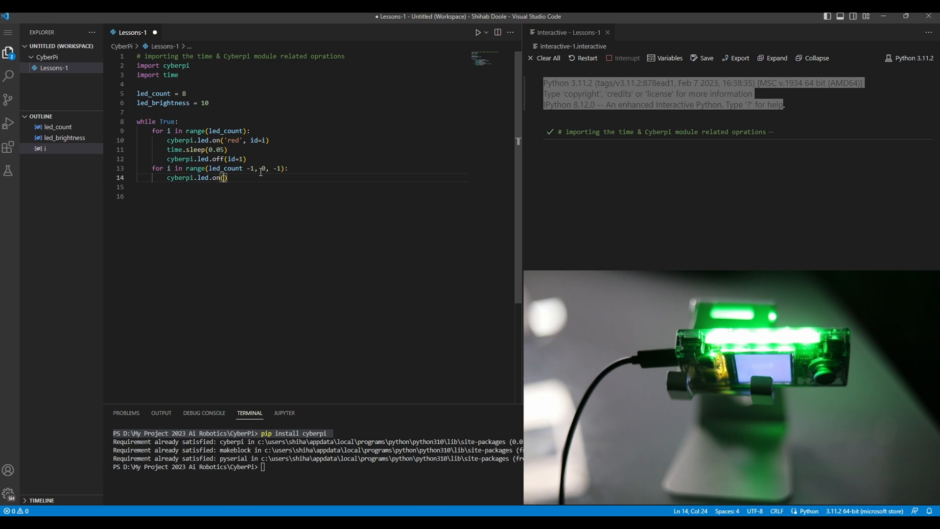
{"action": "type", "text": "'red',"}
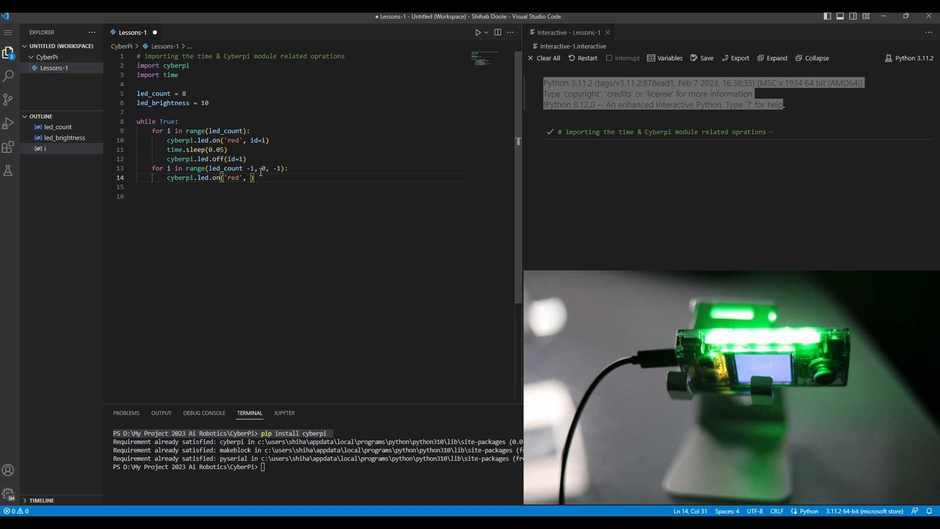
{"action": "type", "text": "id"}
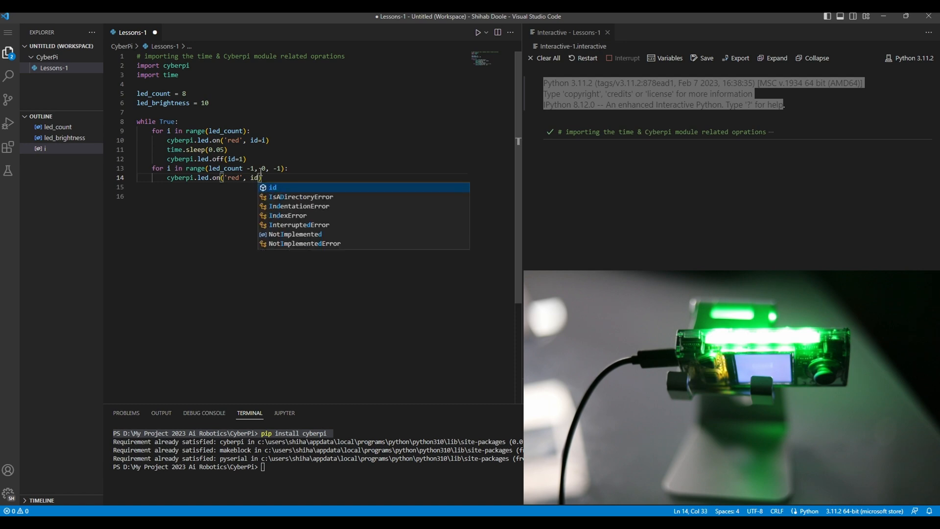
{"action": "type", "text": "=i"}
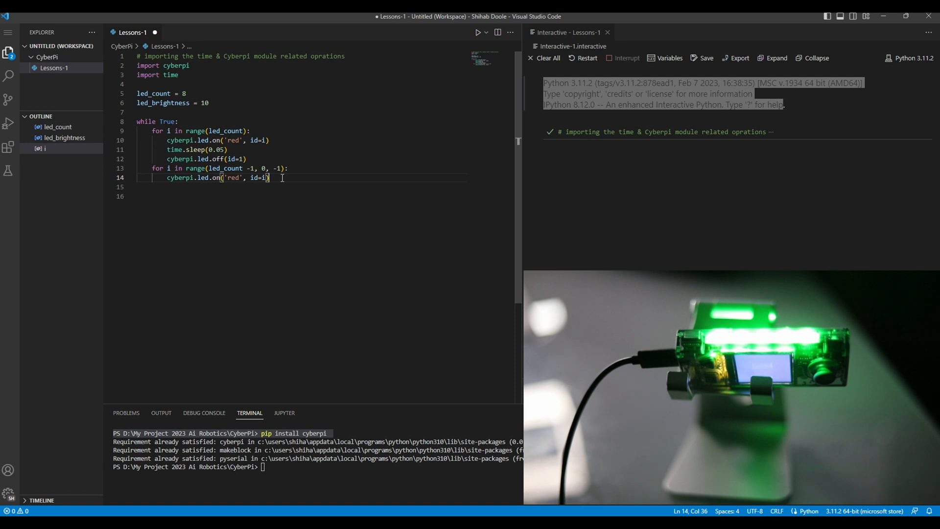
{"action": "key", "text": "Enter"}
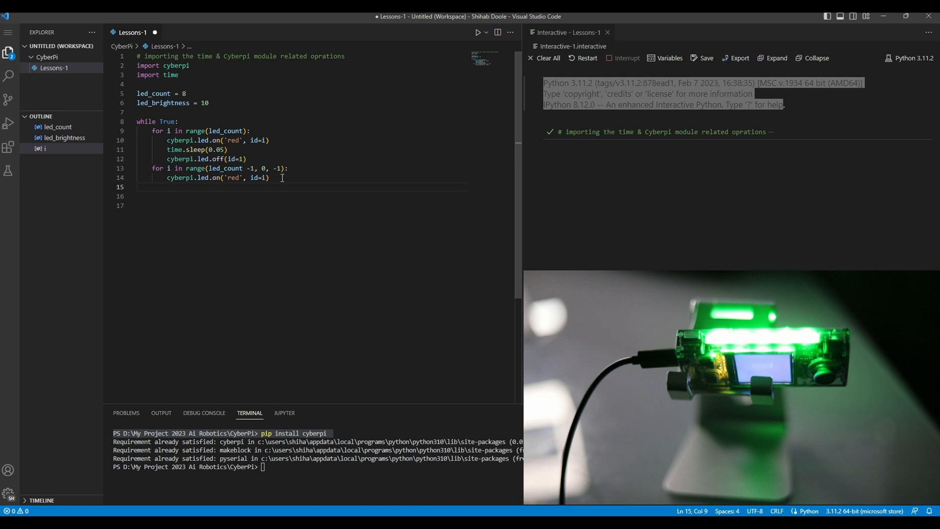
Step: Add a time.sleep(0.05) pause to the reverse loop
{"action": "type", "text": "time"}
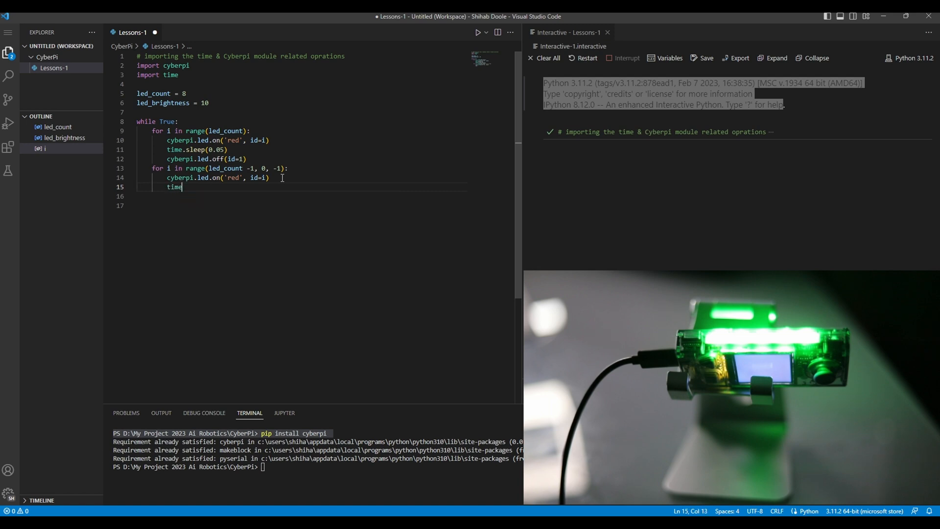
{"action": "type", "text": ".sleep"}
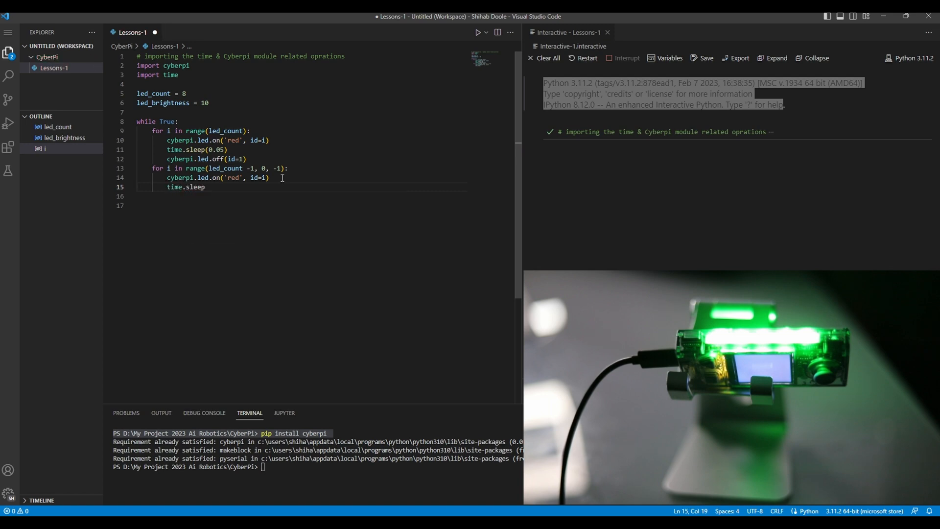
{"action": "type", "text": "("}
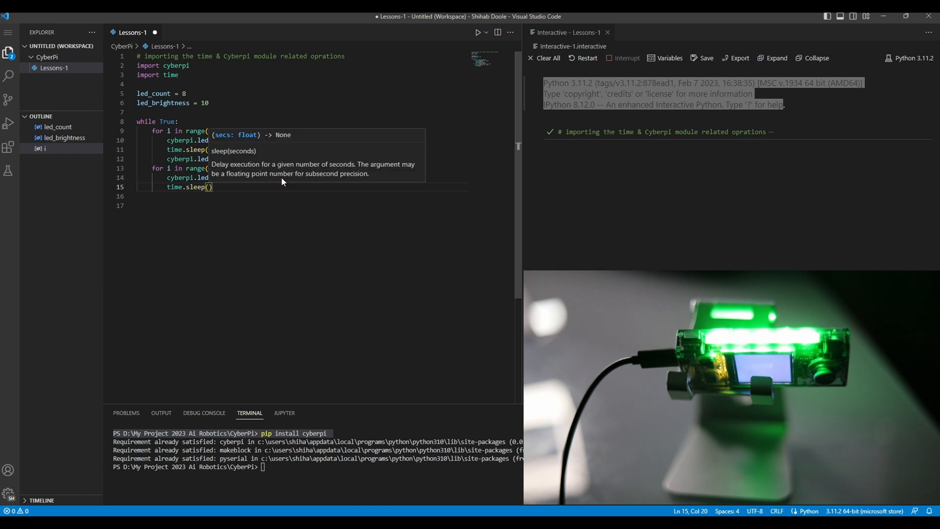
{"action": "type", "text": "0."}
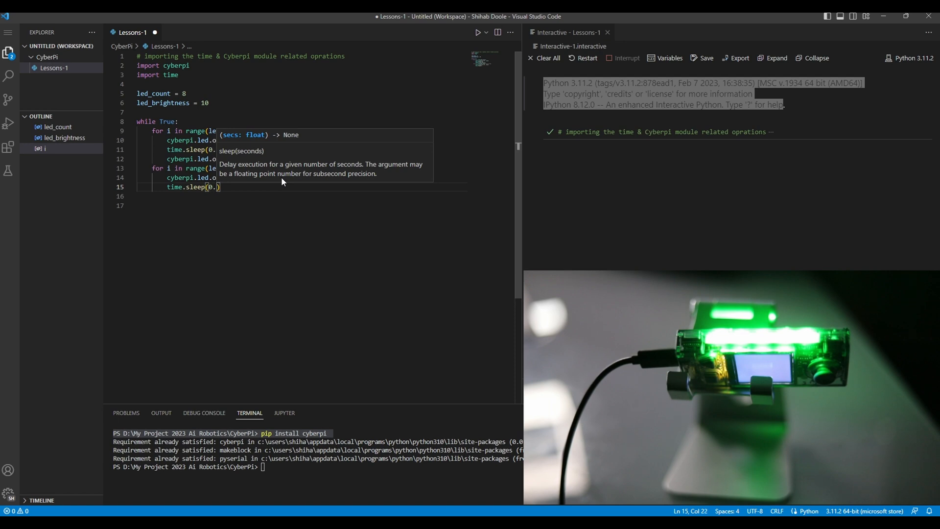
{"action": "type", "text": "05"}
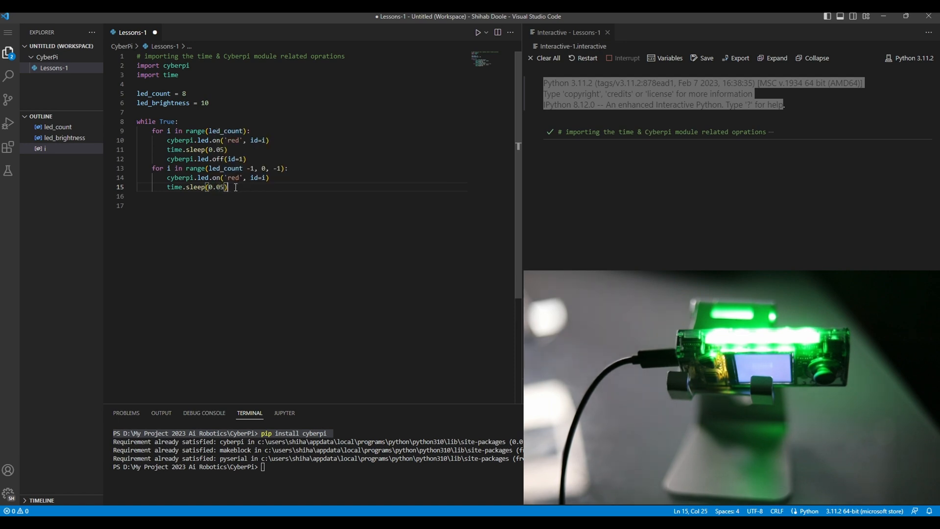
Step: Start the cyberpi.led.off(id) call that switches each LED off
{"action": "type", "text": "cyberpi.led.off"}
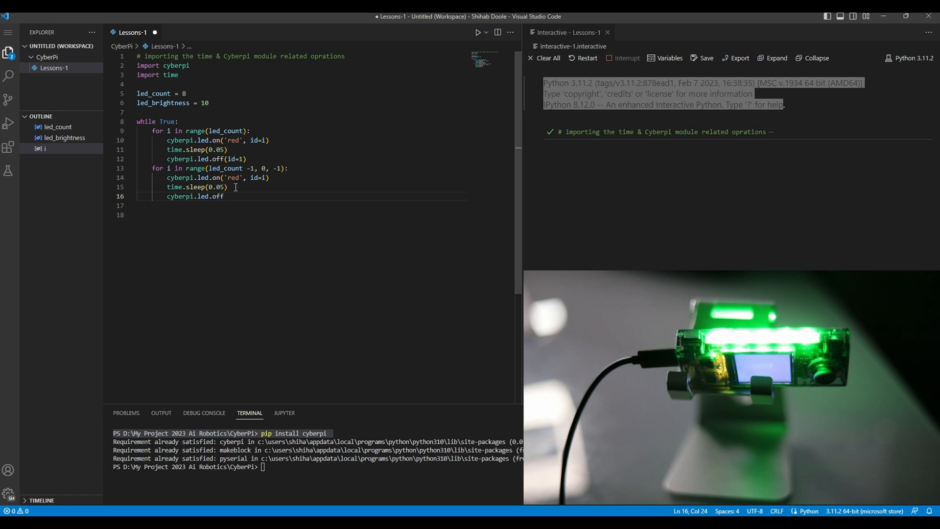
{"action": "type", "text": "()"}
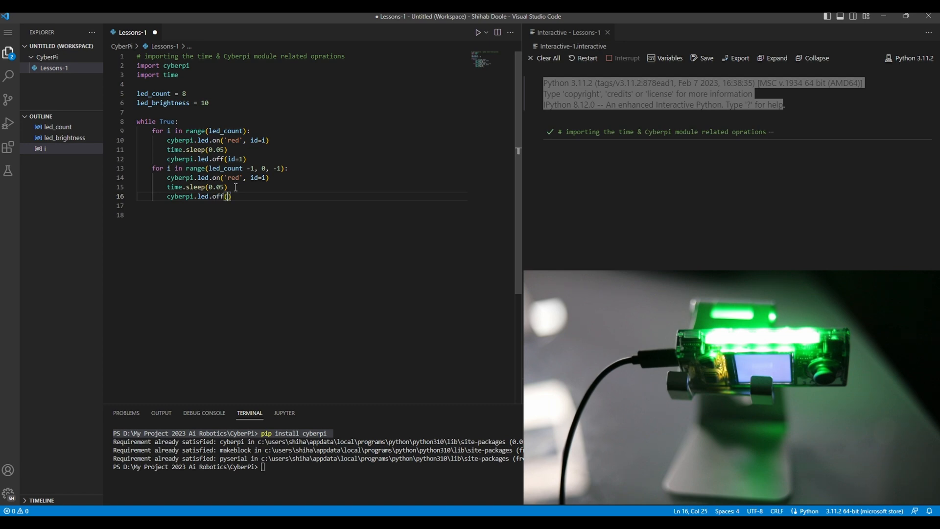
{"action": "type", "text": "id"}
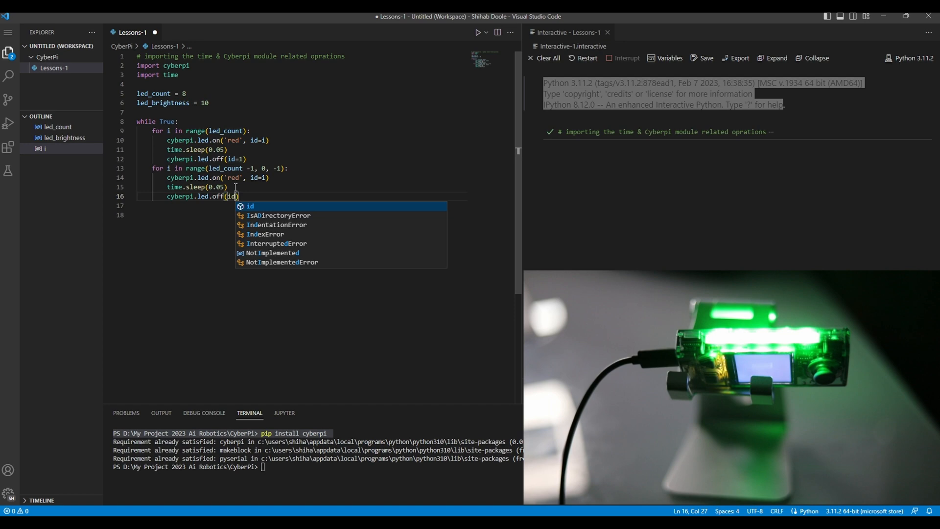
{"action": "key", "text": "Escape"}
{"action": "type", "text": "=i"}
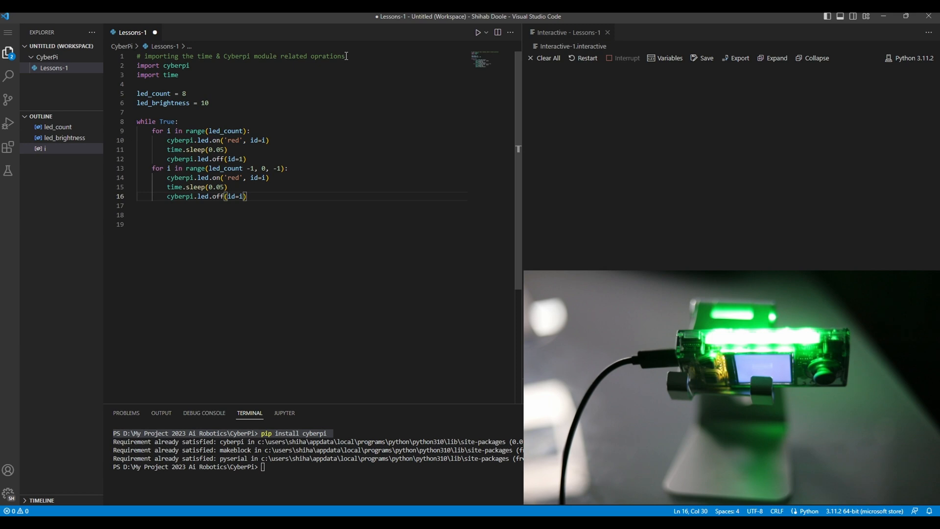
{"action": "mouse_move", "coordinate": [292, 309]}
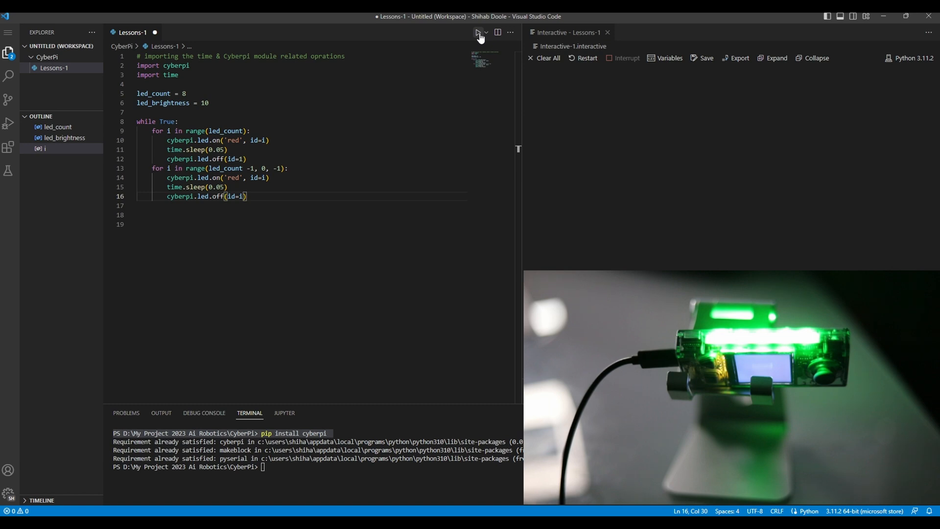
Step: Run the LED sweep script on the CyberPi with Run Python File
{"action": "left_click", "coordinate": [477, 32]}
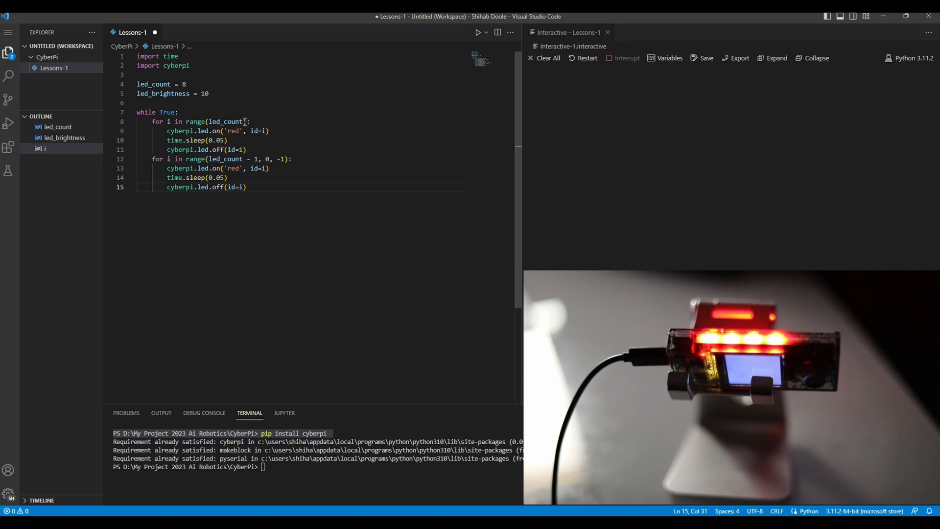
Step: Tidy the reordered code, then run the forward-and-reverse sweep in the interactive window
{"action": "left_click", "coordinate": [245, 149]}
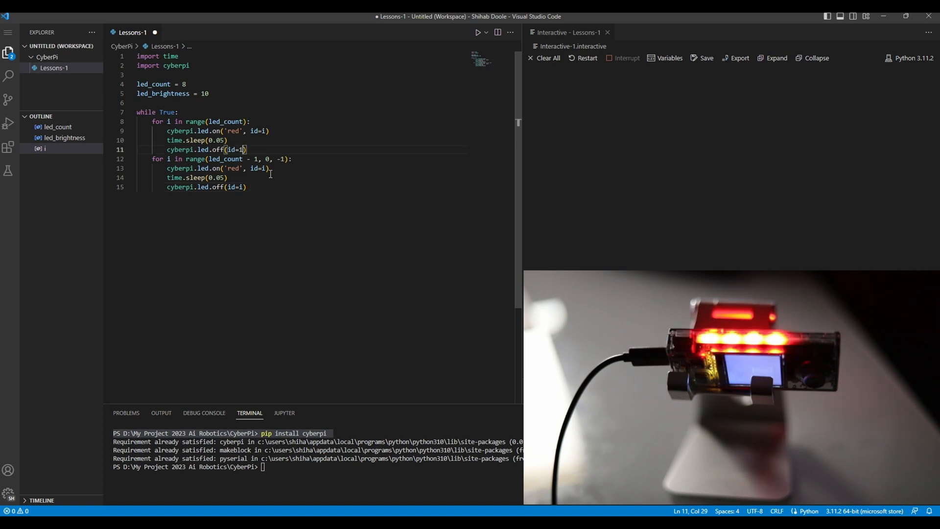
{"action": "key", "text": "Backspace"}
{"action": "type", "text": "i"}
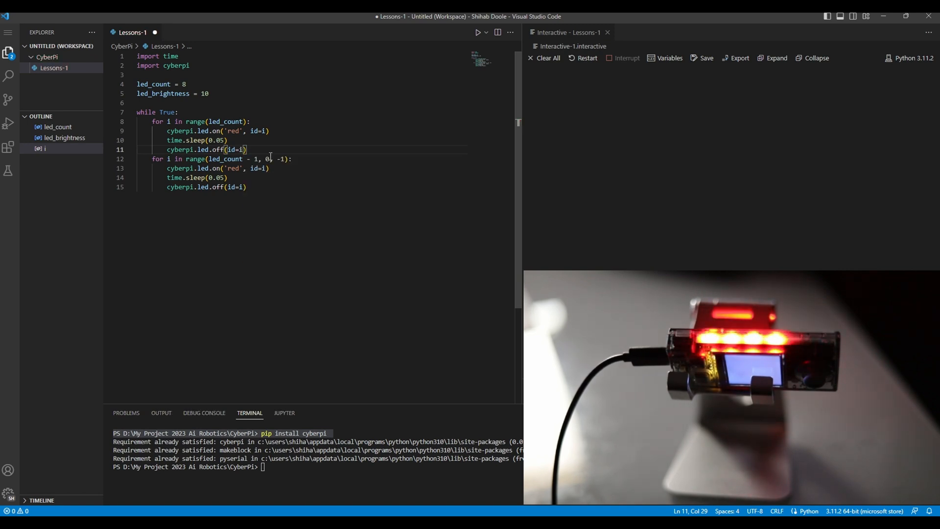
{"action": "left_click", "coordinate": [246, 186]}
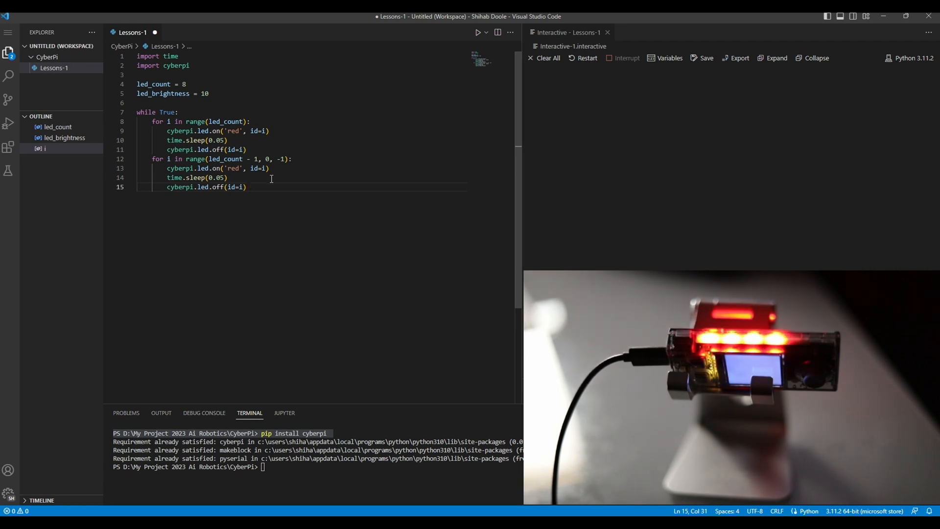
{"action": "mouse_move", "coordinate": [262, 167]}
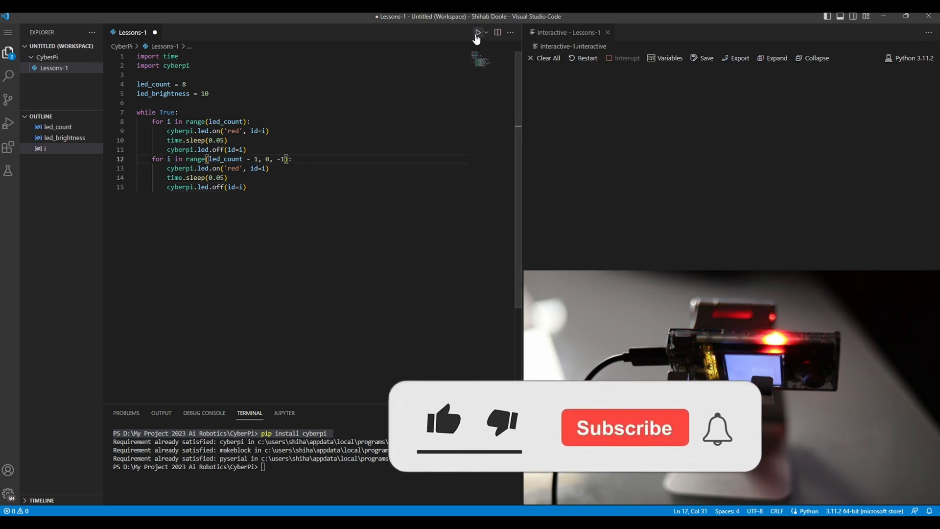
{"action": "left_click", "coordinate": [476, 32]}
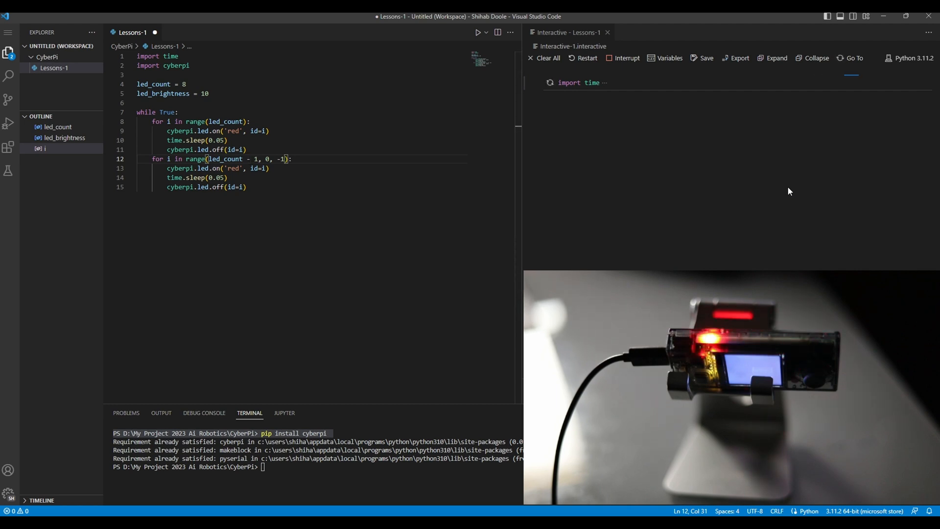
{"action": "key", "text": "ctrl+a"}
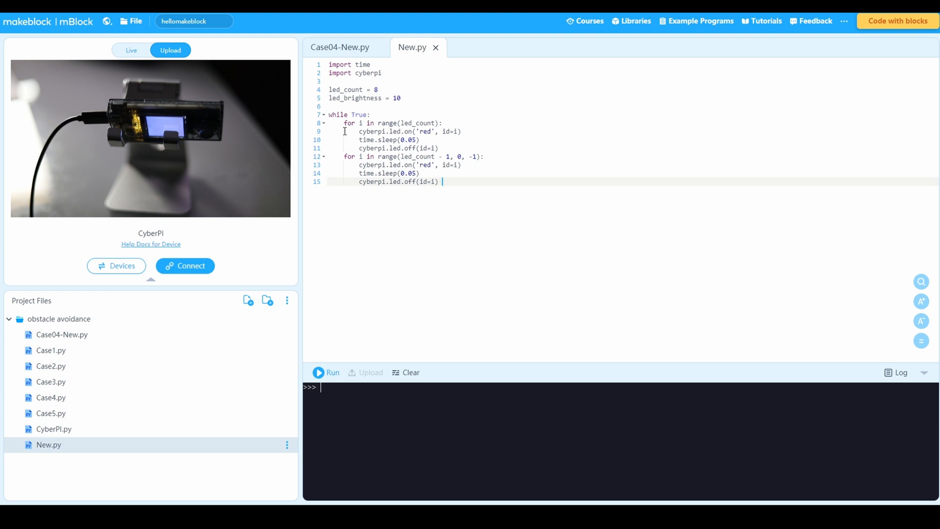
{"action": "mouse_move", "coordinate": [190, 271]}
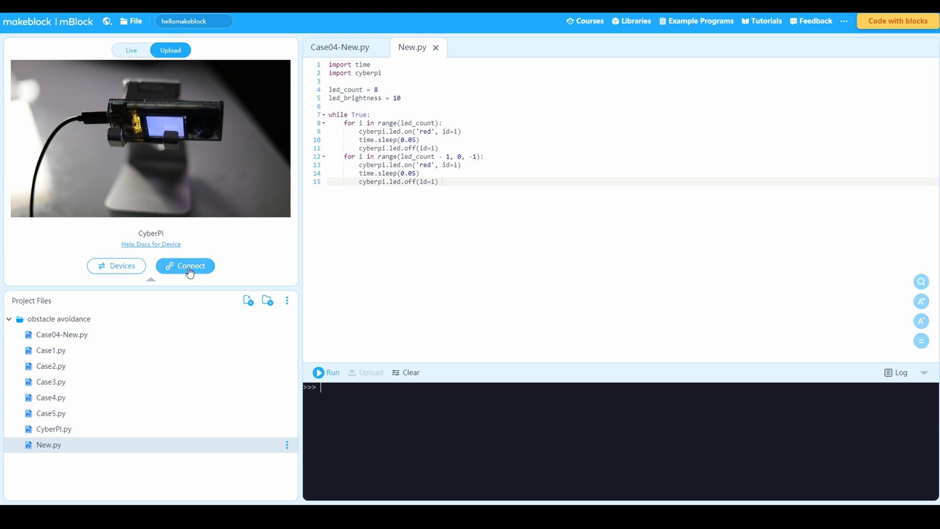
Step: Connect the CyberPi, run New.py live to light the LEDs, then stop it
{"action": "left_click", "coordinate": [191, 266]}
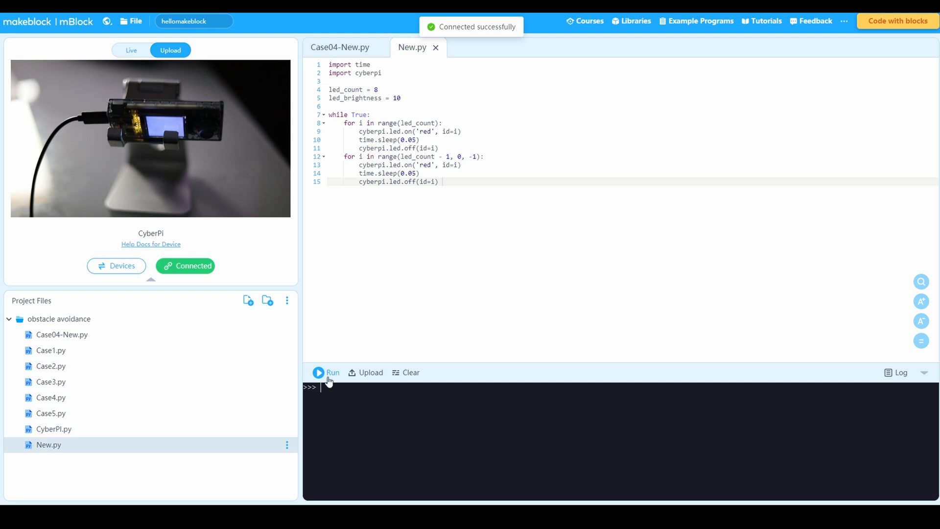
{"action": "left_click", "coordinate": [326, 372]}
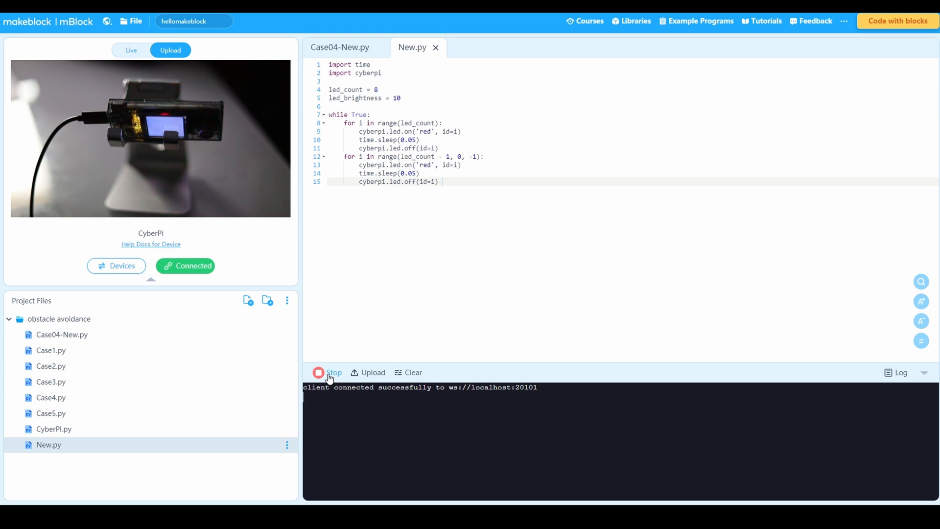
{"action": "left_click", "coordinate": [328, 372]}
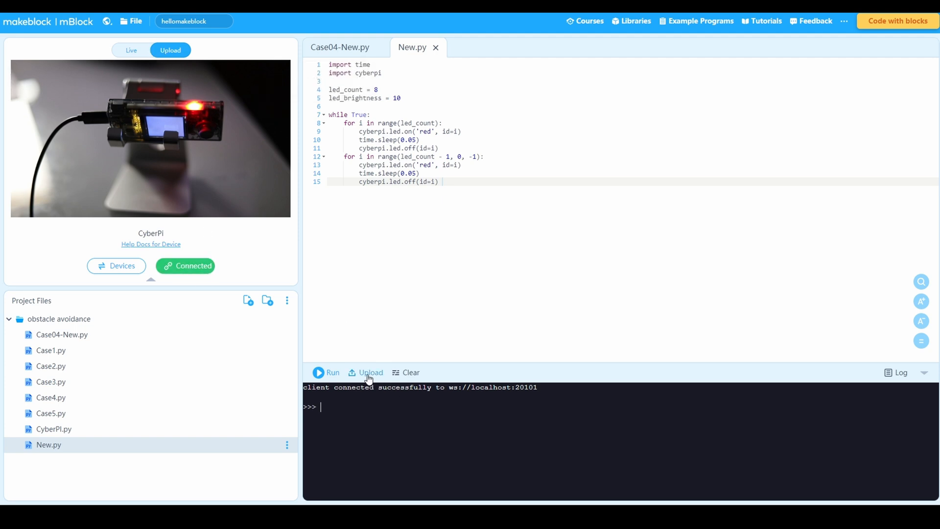
Step: Upload New.py to the CyberPi and dismiss the completed upload report
{"action": "left_click", "coordinate": [370, 372]}
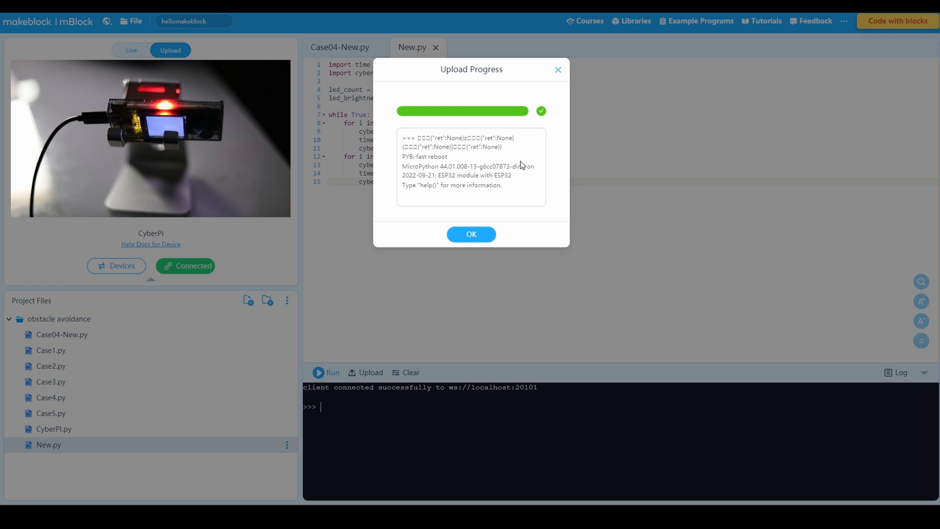
{"action": "mouse_move", "coordinate": [516, 229]}
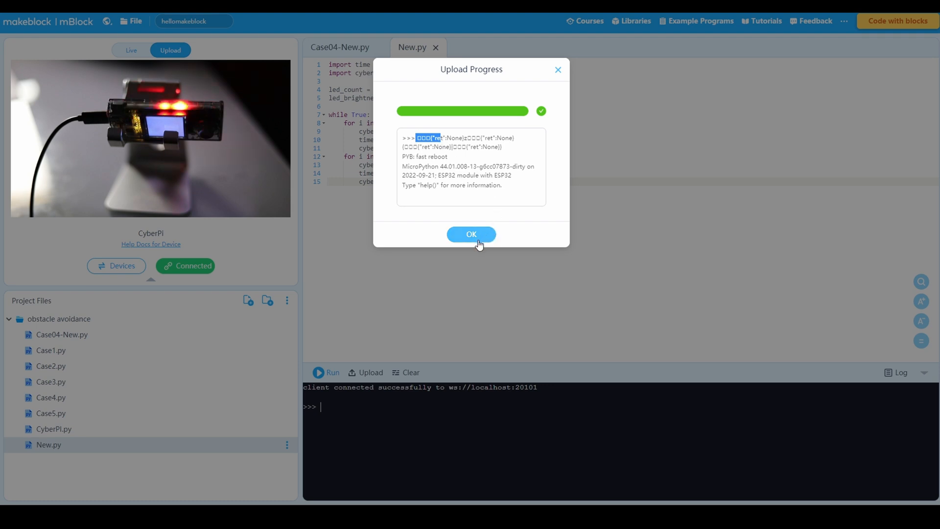
{"action": "mouse_move", "coordinate": [471, 234]}
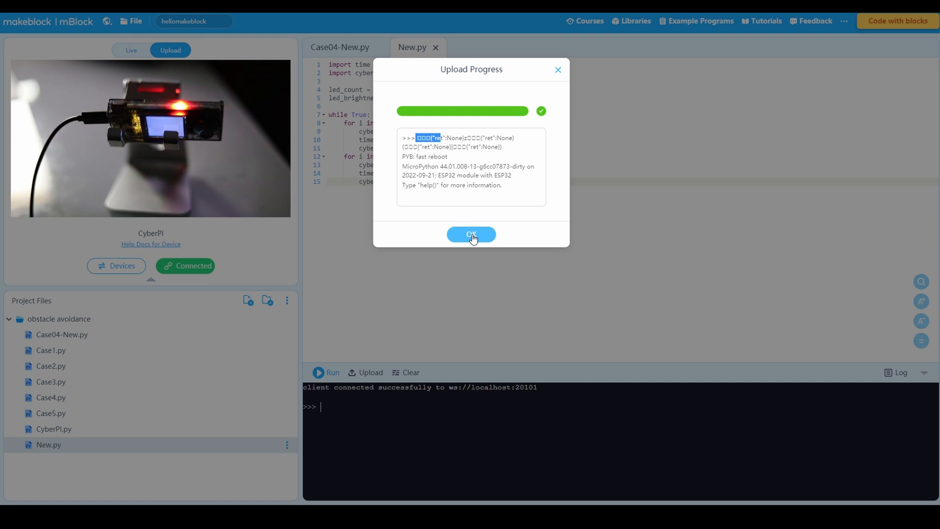
{"action": "left_click", "coordinate": [471, 234]}
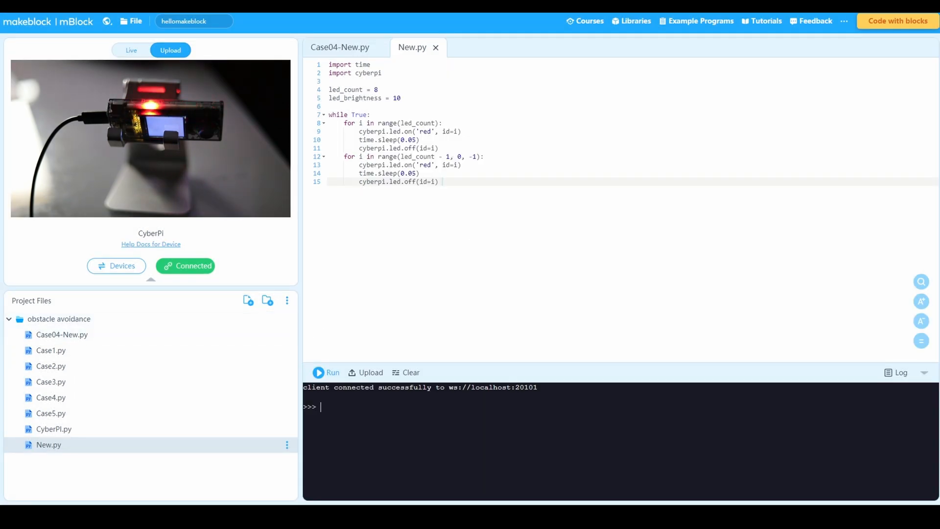